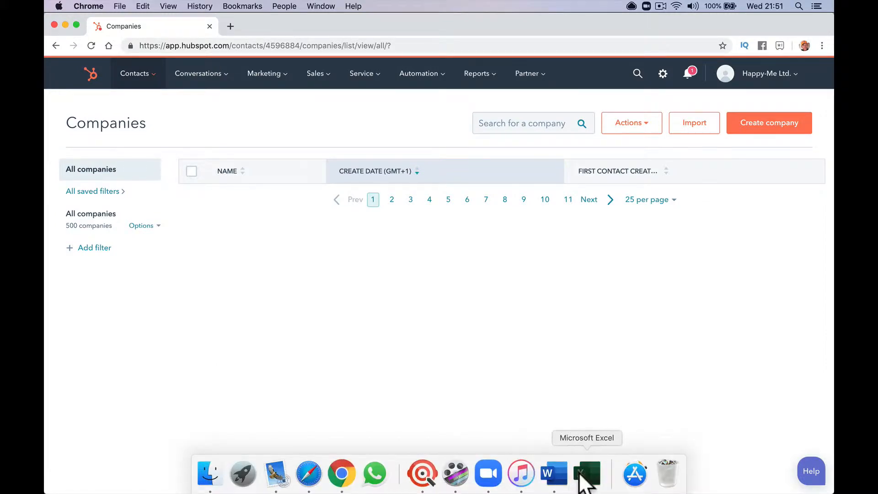
# Step: Switch to the us-500 2 contacts spreadsheet in Microsoft Excel
pyautogui.click(587, 473)
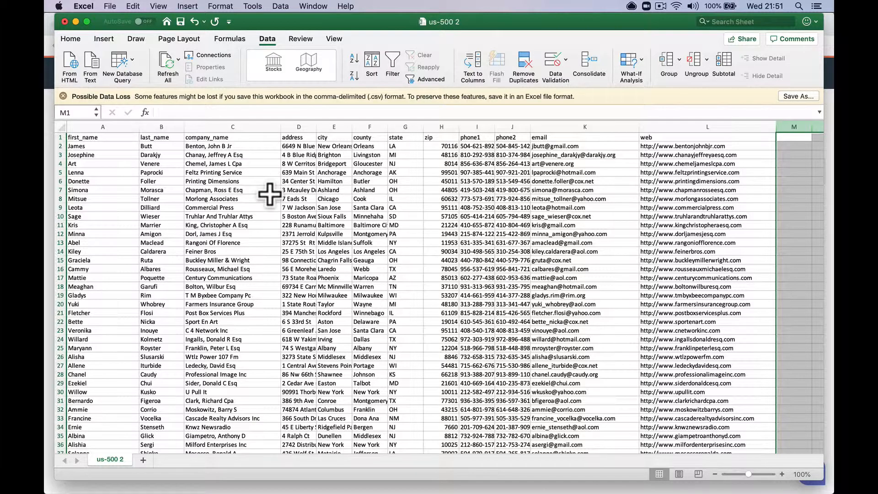
pyautogui.moveTo(103, 172)
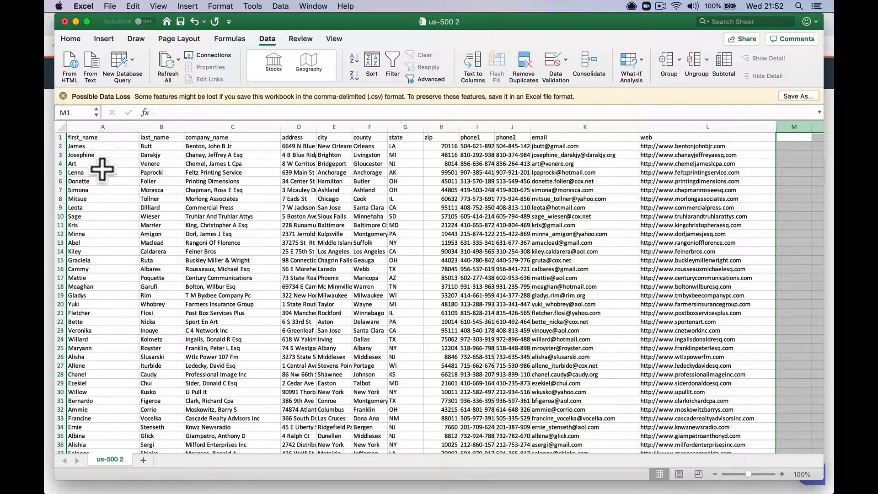
pyautogui.moveTo(291, 164)
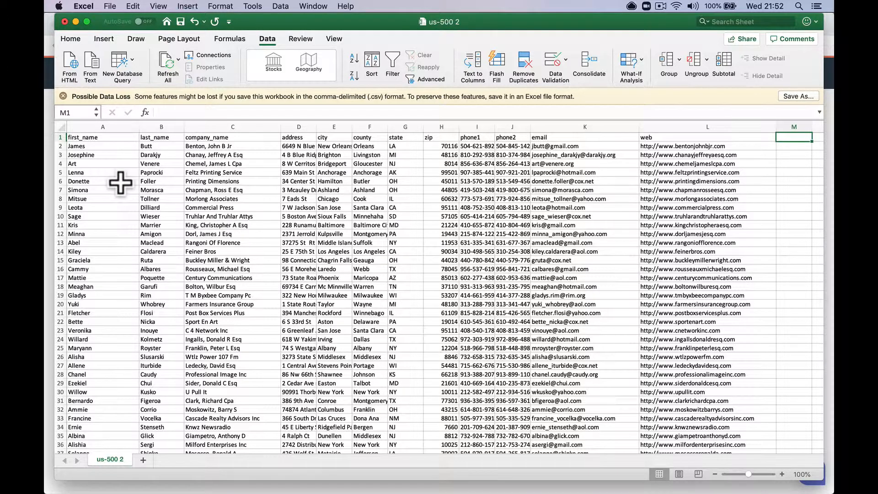
# Step: Run Text to Columns on the first_name column, delimited by spaces
pyautogui.click(92, 146)
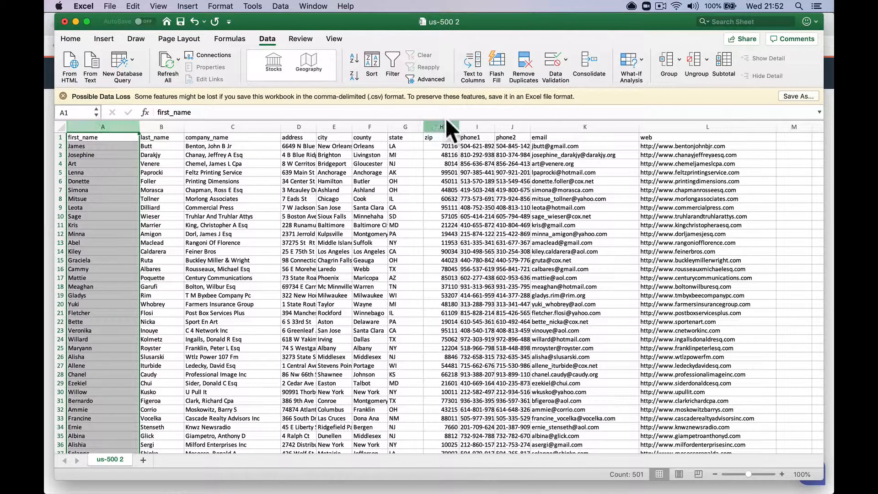
pyautogui.click(473, 61)
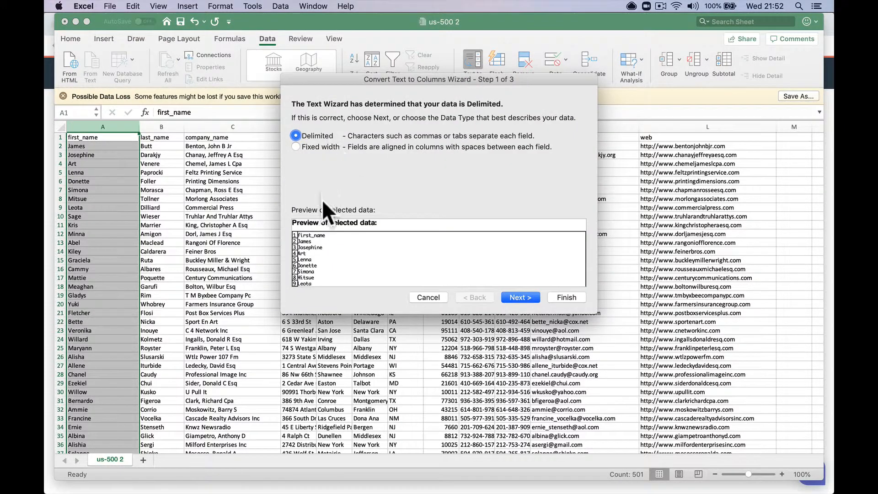
pyautogui.click(521, 297)
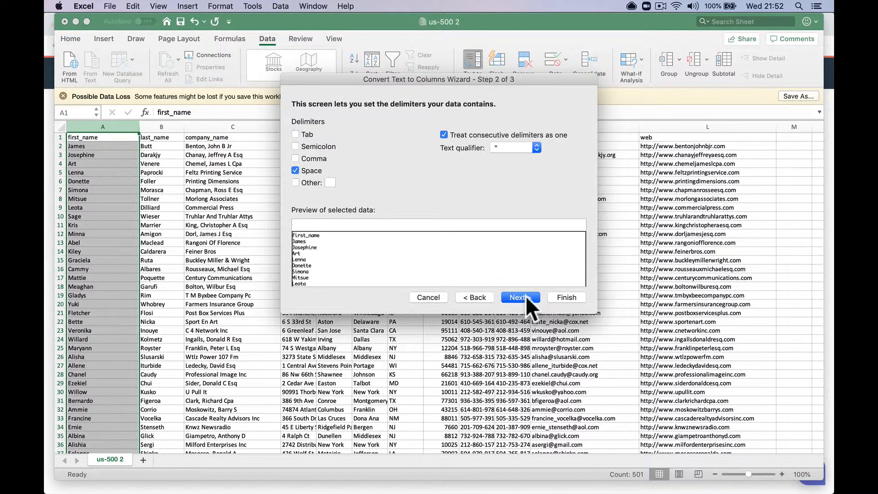
pyautogui.moveTo(308, 267)
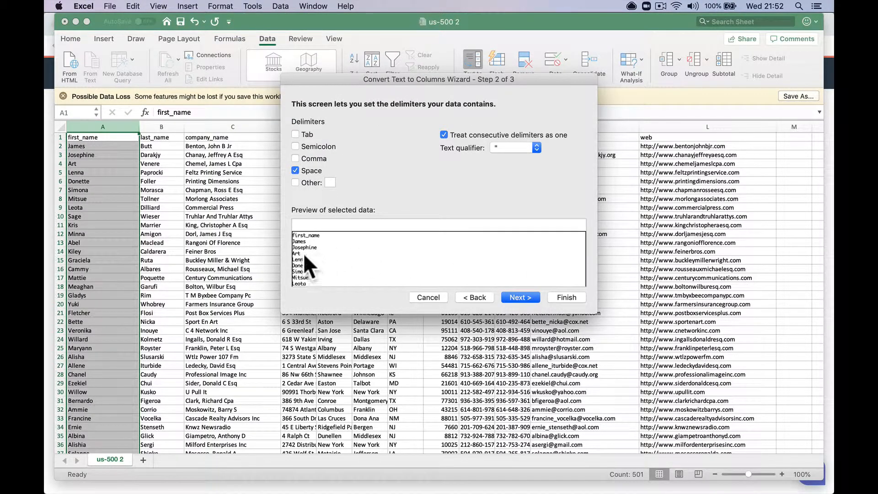
pyautogui.moveTo(333, 259)
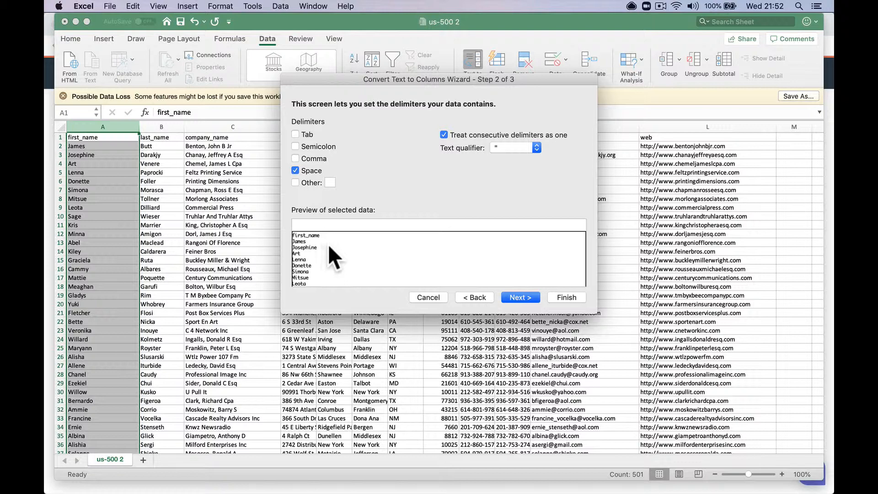
pyautogui.moveTo(410, 293)
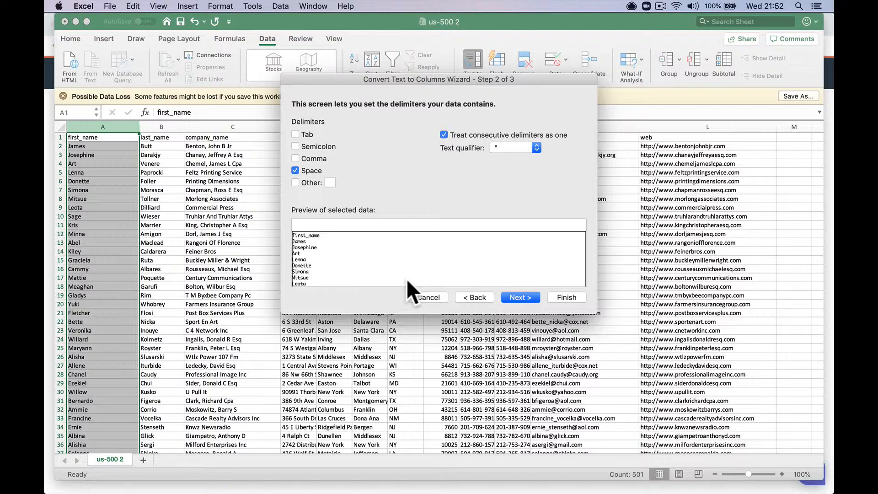
pyautogui.click(521, 298)
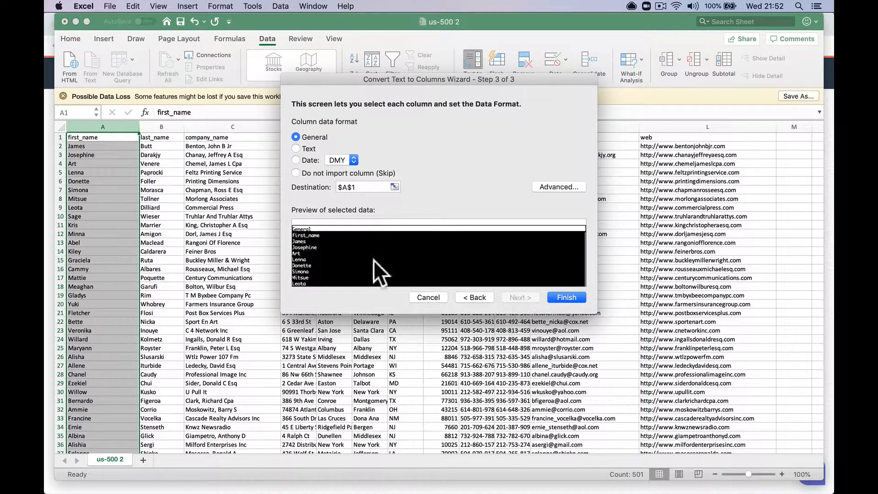
pyautogui.click(567, 297)
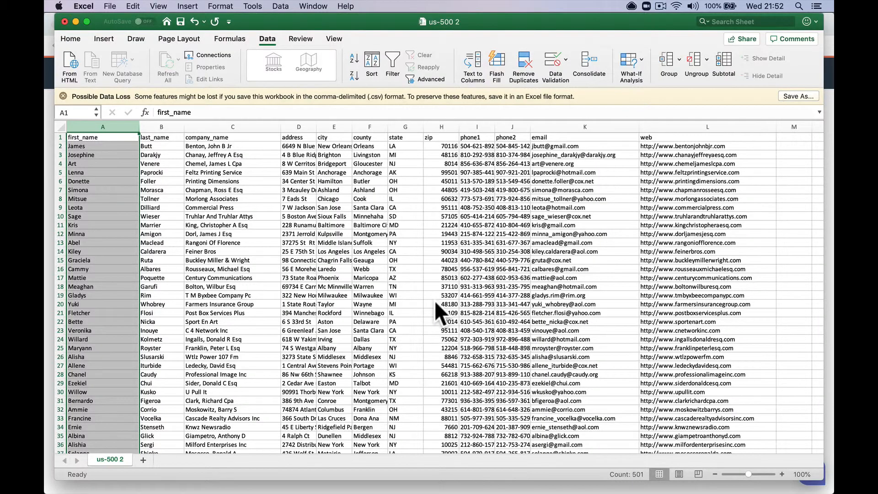
pyautogui.click(227, 321)
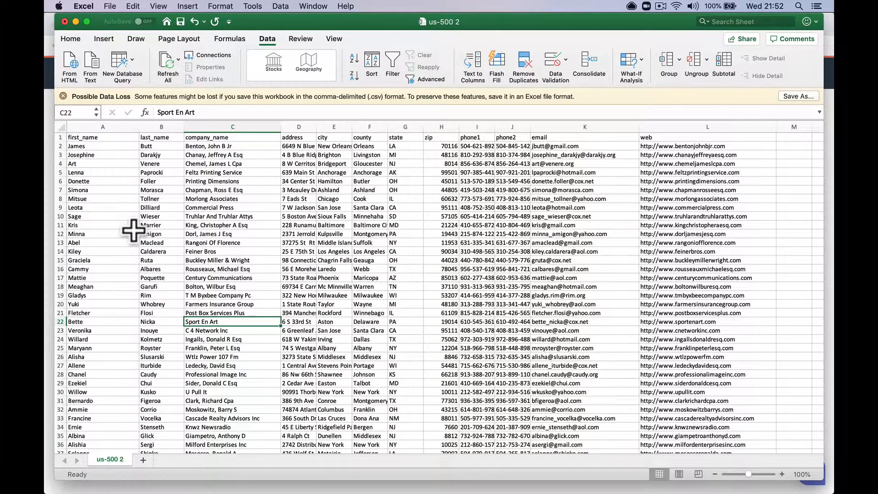
pyautogui.moveTo(135, 158)
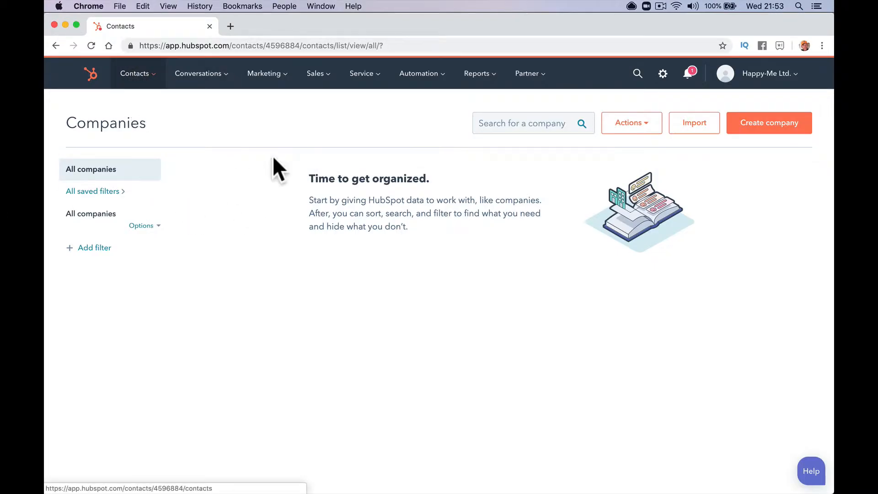
# Step: Start a single-file import from the computer covering Contacts and Companies
pyautogui.click(694, 123)
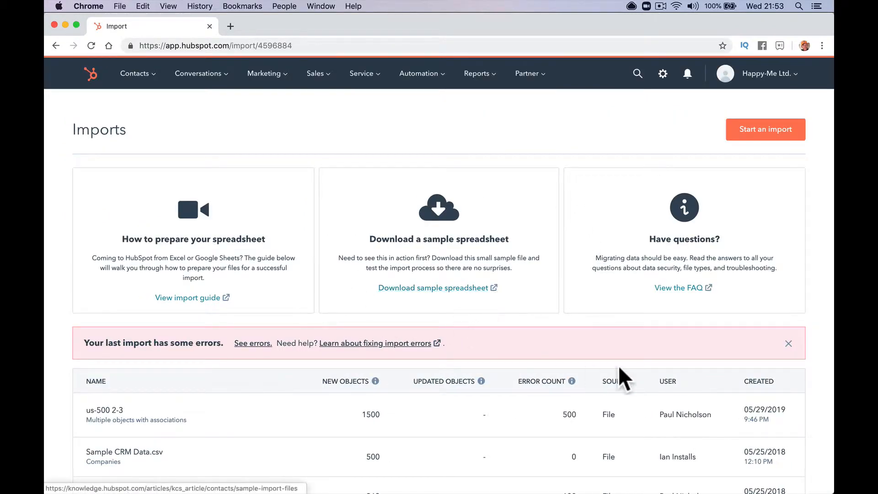
pyautogui.click(766, 130)
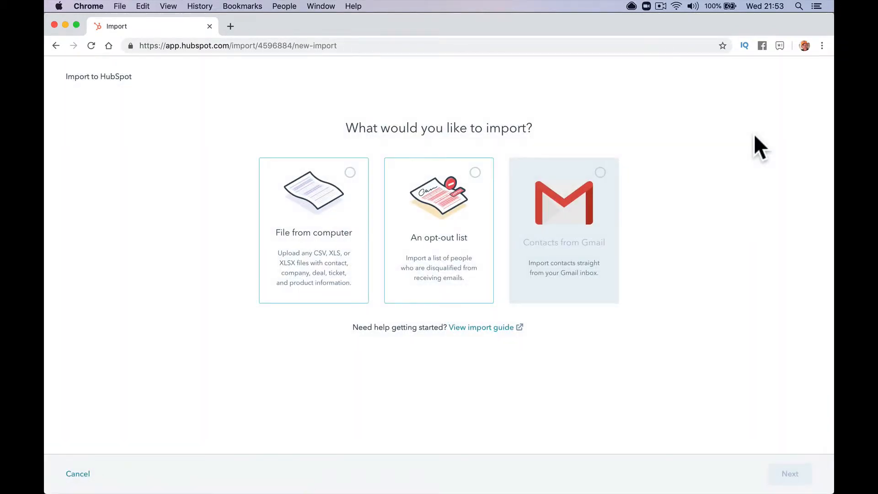
pyautogui.click(314, 230)
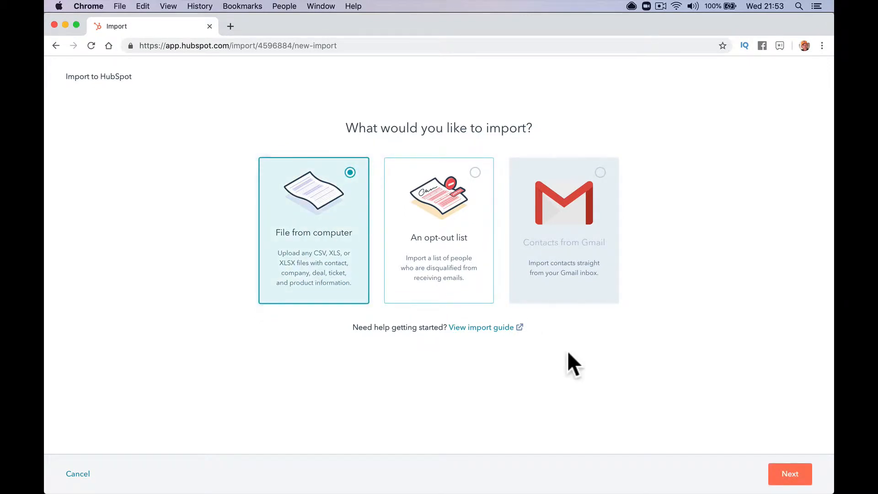
pyautogui.click(790, 487)
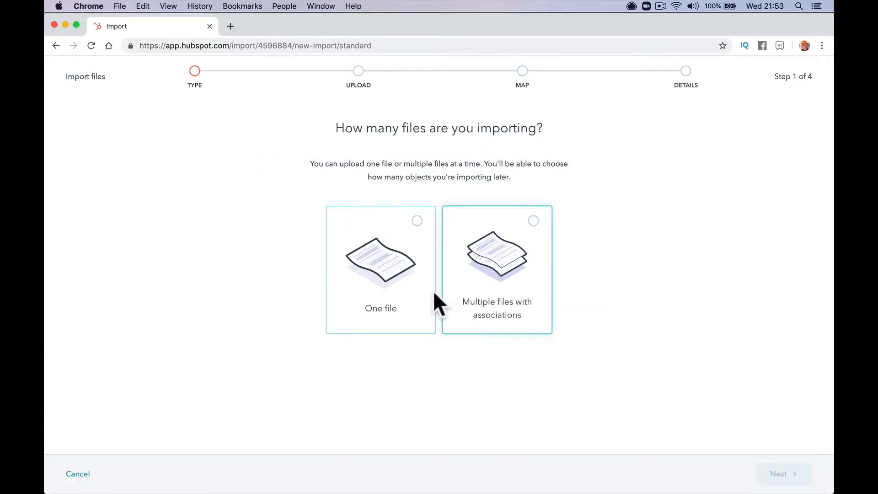
pyautogui.click(381, 269)
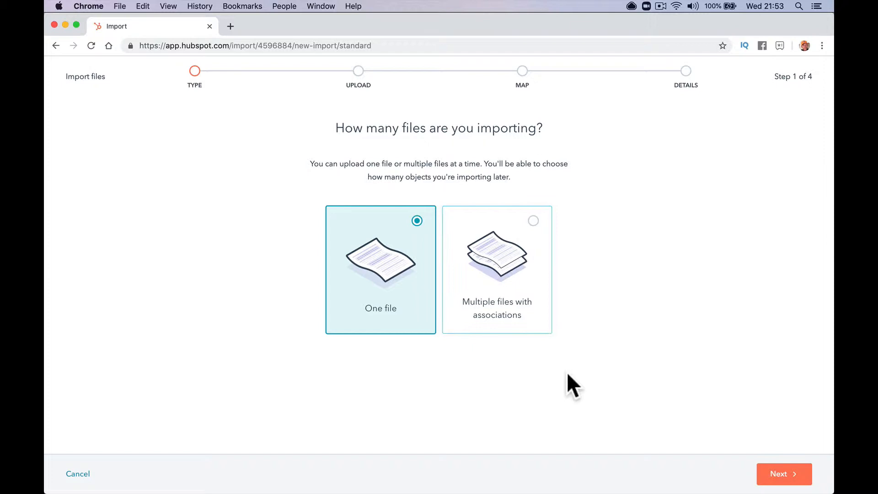
pyautogui.click(783, 474)
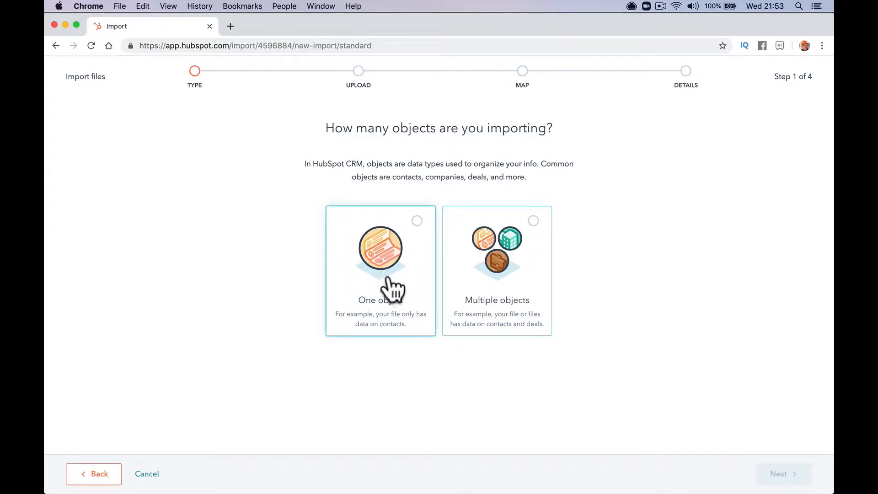
pyautogui.moveTo(392, 310)
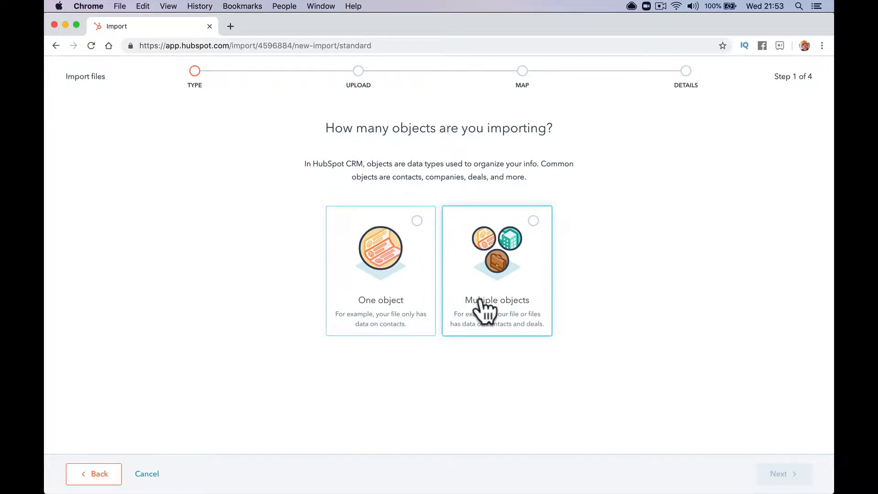
pyautogui.click(497, 270)
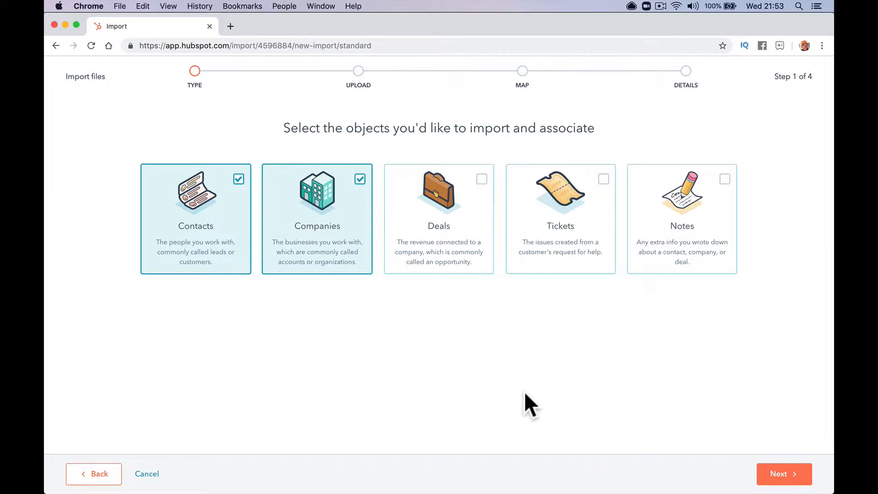
pyautogui.click(784, 474)
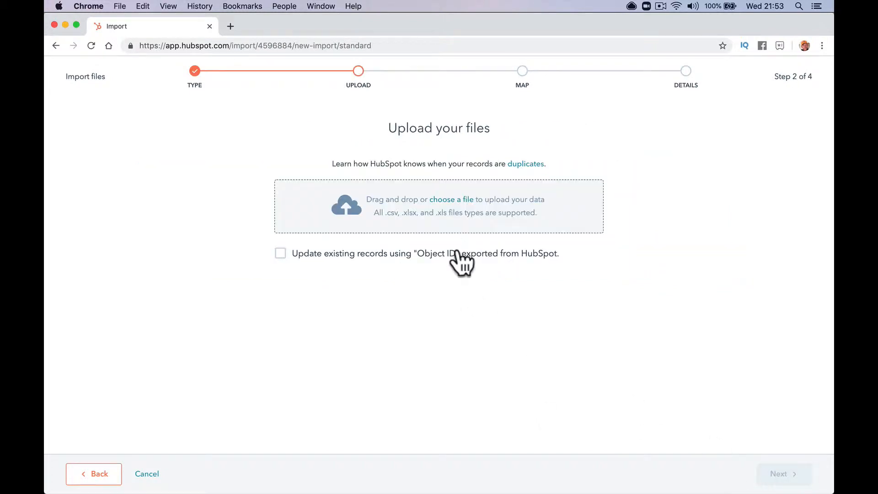
# Step: Upload us-500 2.csv and advance to the column mapping step
pyautogui.click(451, 199)
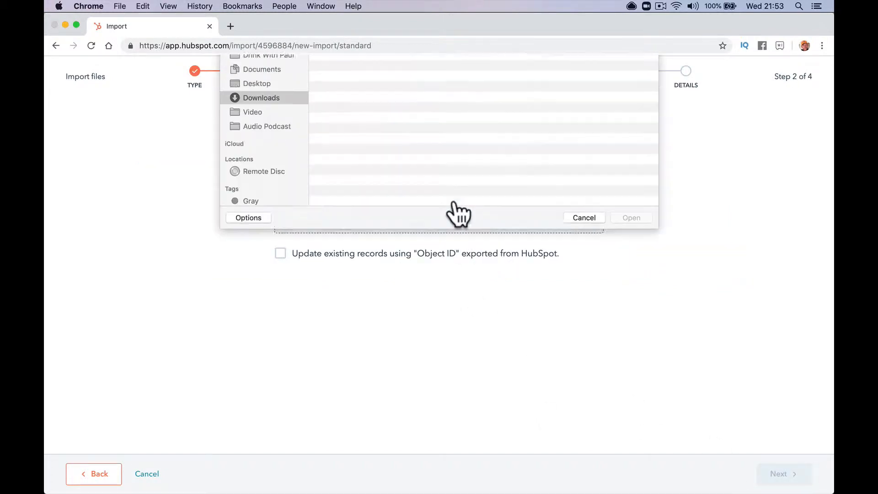
pyautogui.click(631, 217)
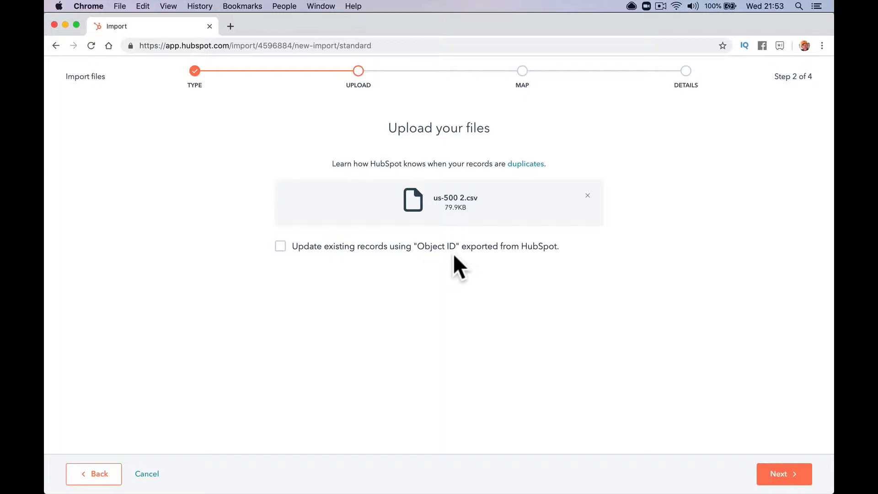
pyautogui.moveTo(426, 267)
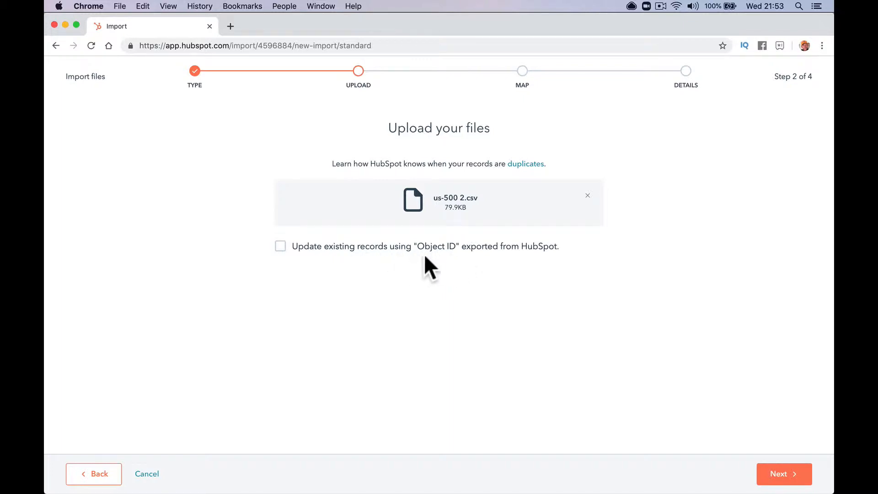
pyautogui.moveTo(415, 285)
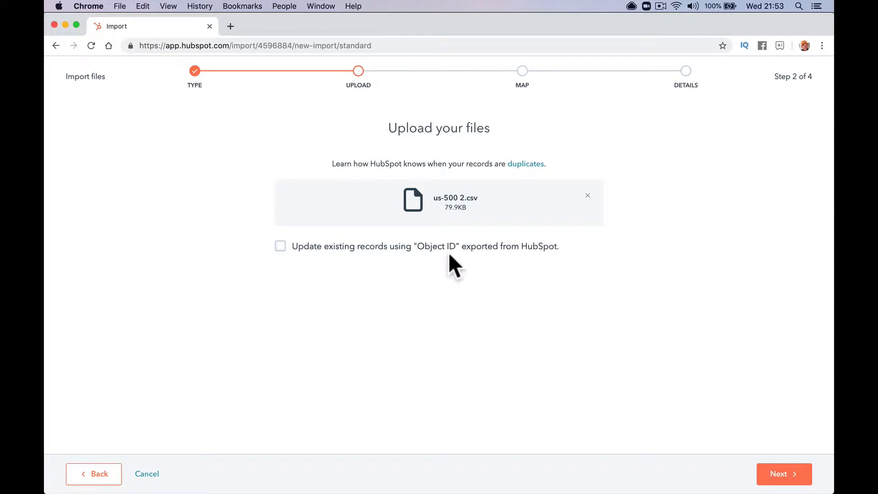
pyautogui.moveTo(437, 270)
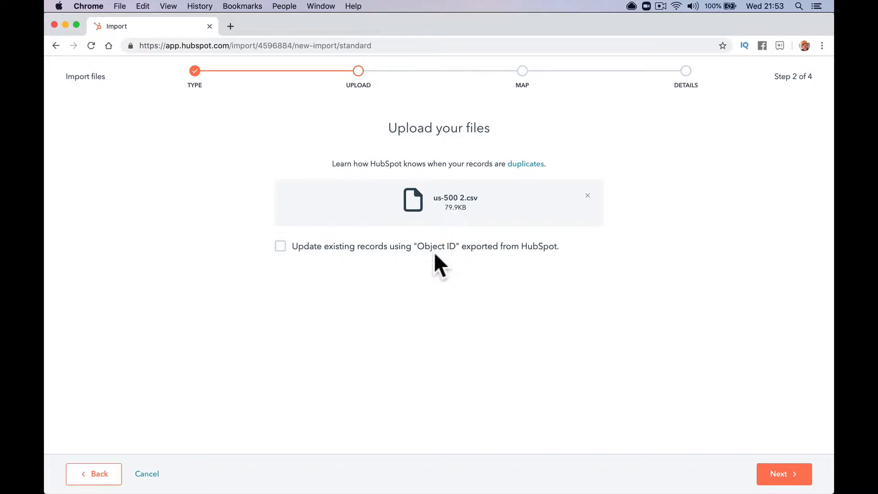
pyautogui.click(579, 478)
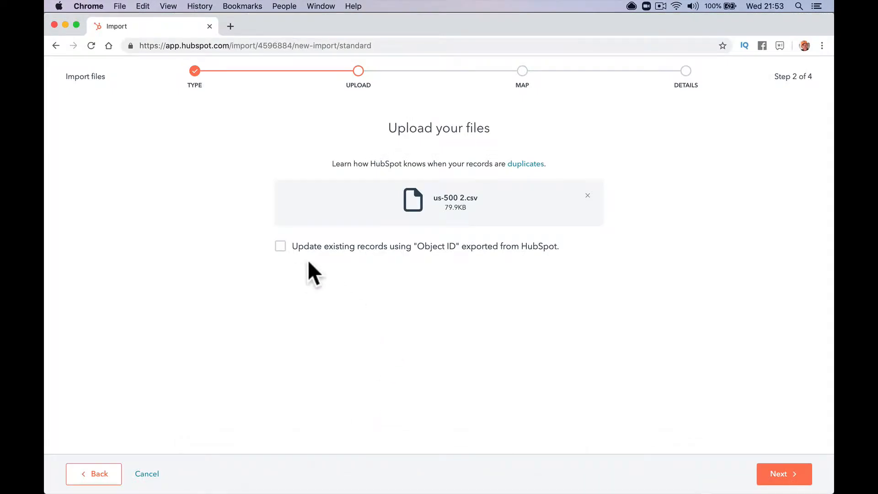
pyautogui.click(784, 487)
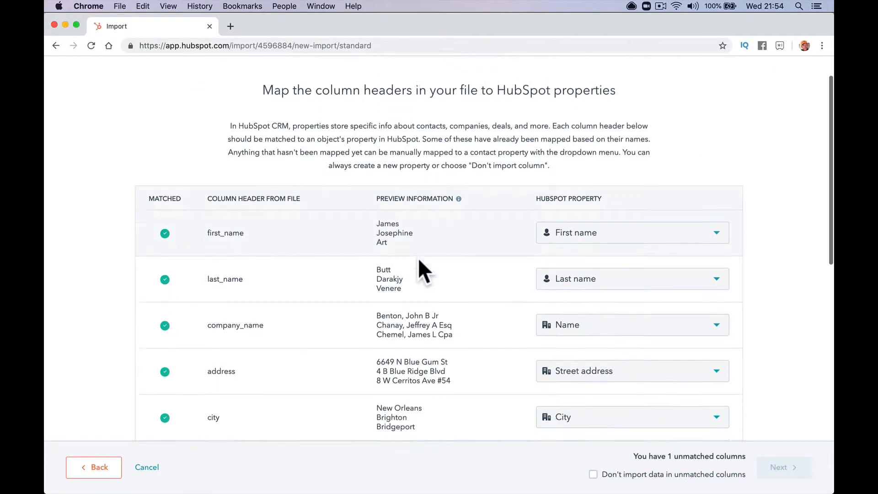
# Step: Scroll through the column mappings and close the phone1 property picker
pyautogui.scroll(-3)
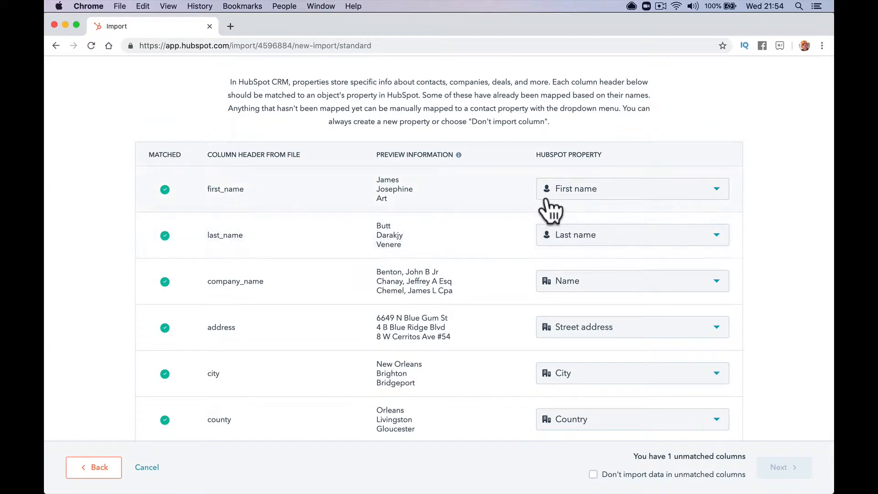
pyautogui.moveTo(554, 204)
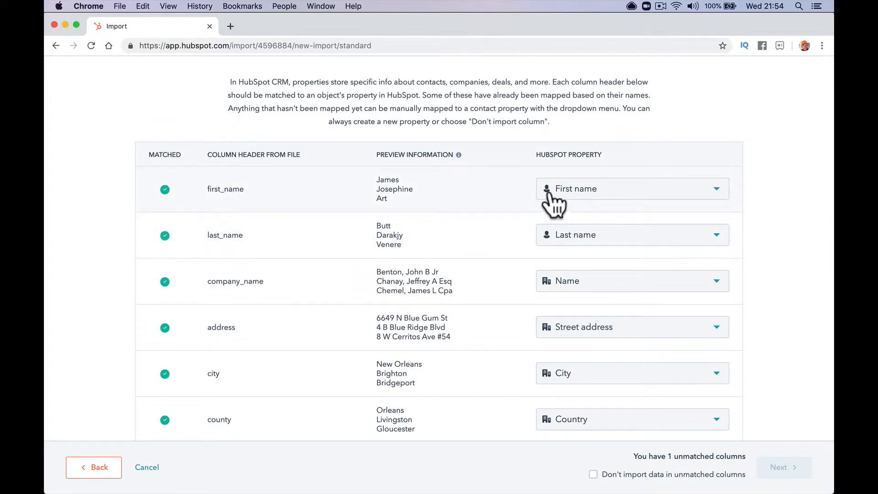
pyautogui.moveTo(565, 244)
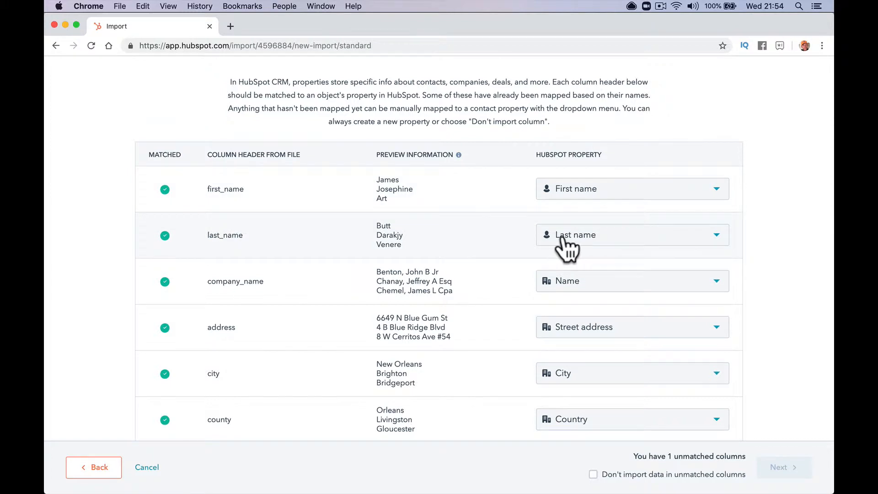
pyautogui.scroll(-3)
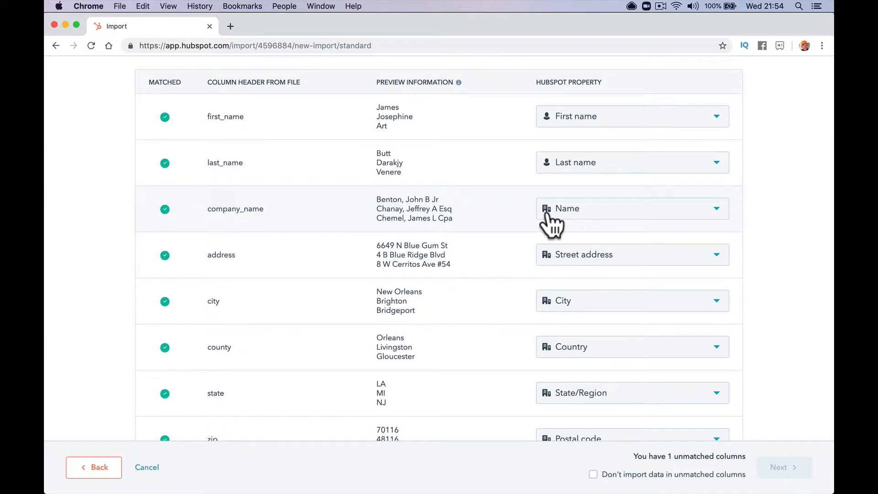
pyautogui.scroll(-3)
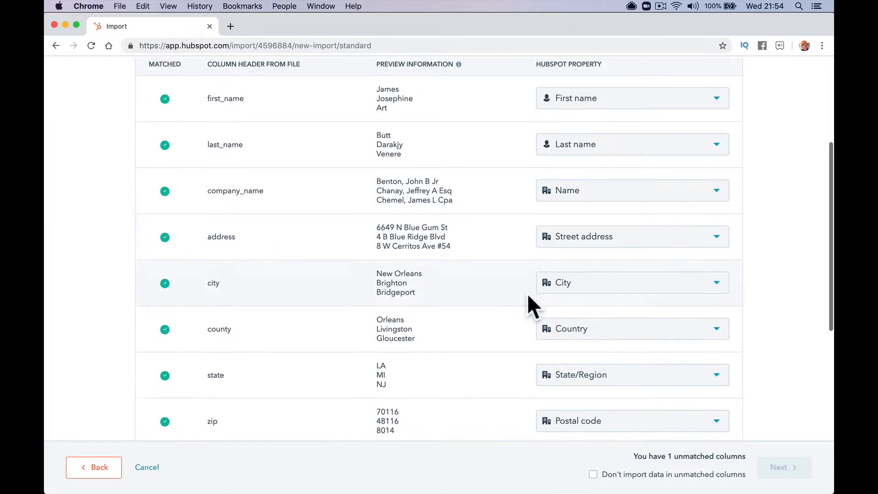
pyautogui.scroll(-3)
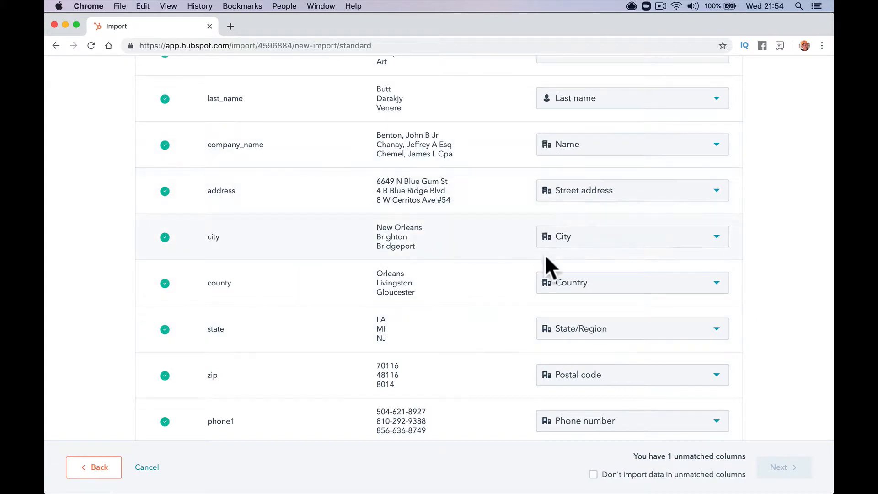
pyautogui.moveTo(550, 404)
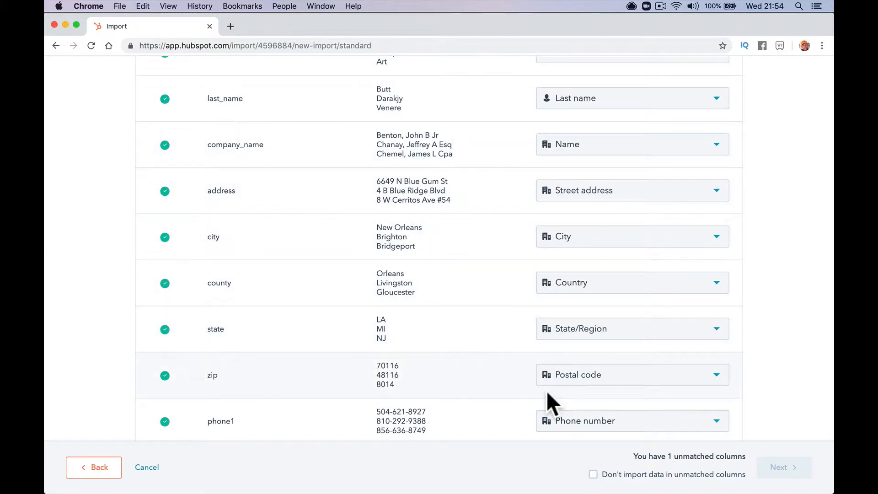
pyautogui.scroll(-3)
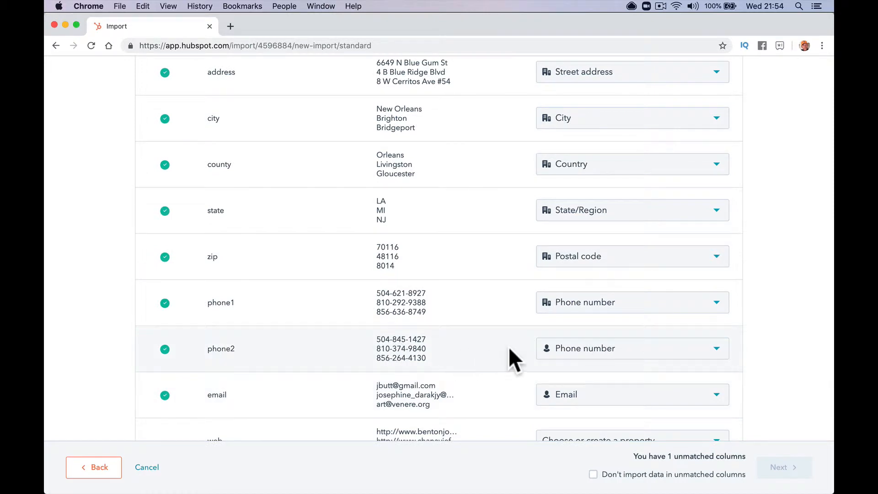
pyautogui.moveTo(331, 318)
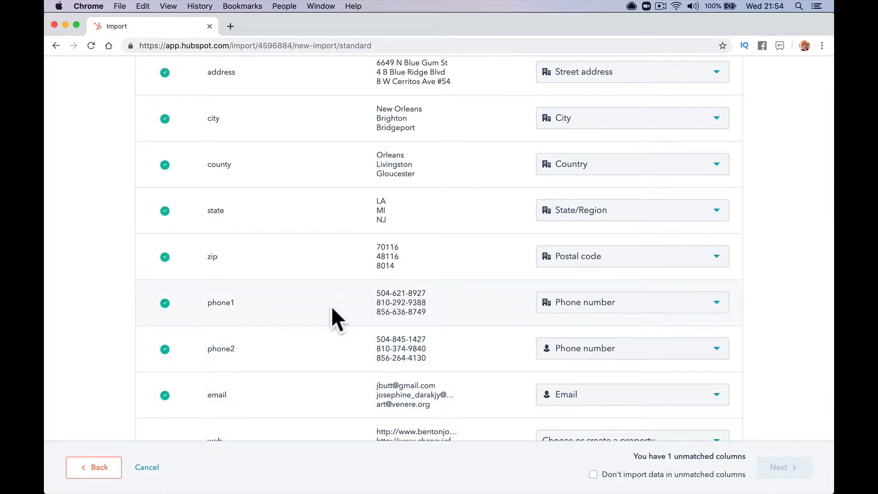
pyautogui.moveTo(553, 475)
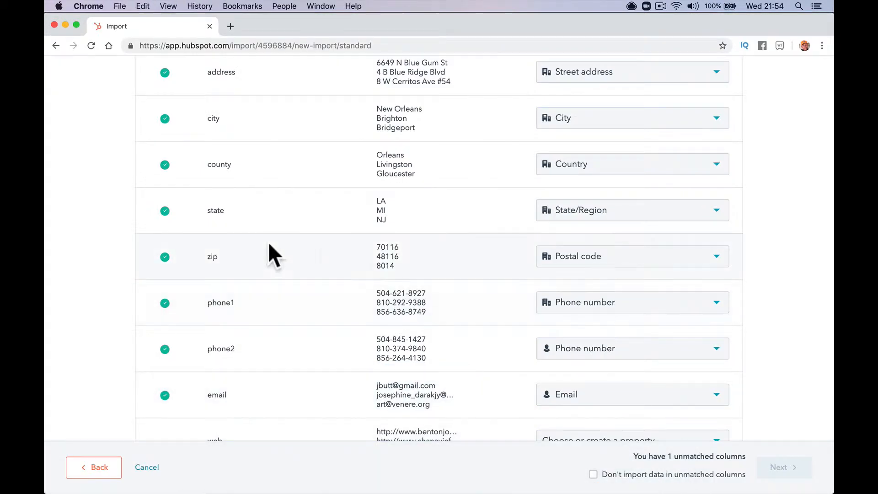
pyautogui.moveTo(447, 305)
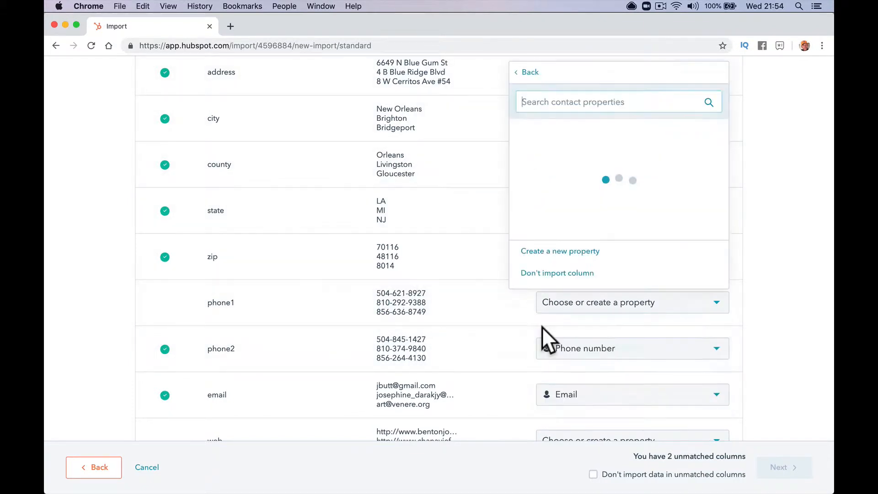
pyautogui.click(606, 101)
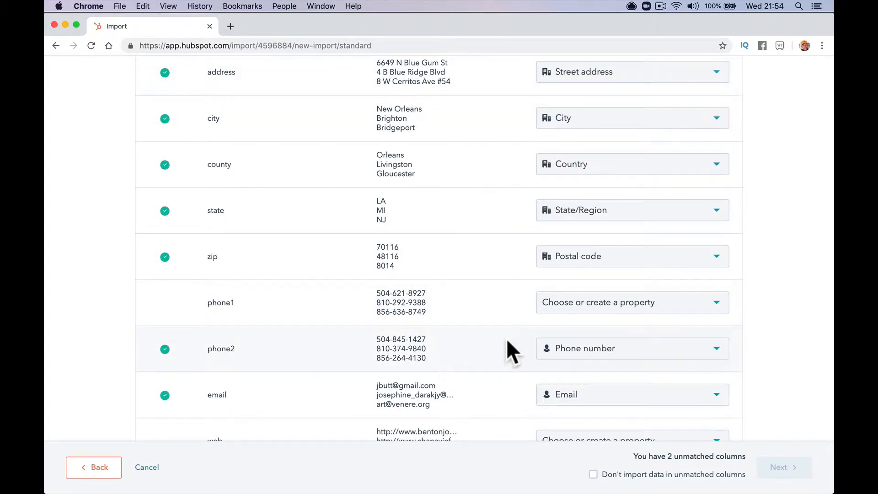
pyautogui.moveTo(529, 332)
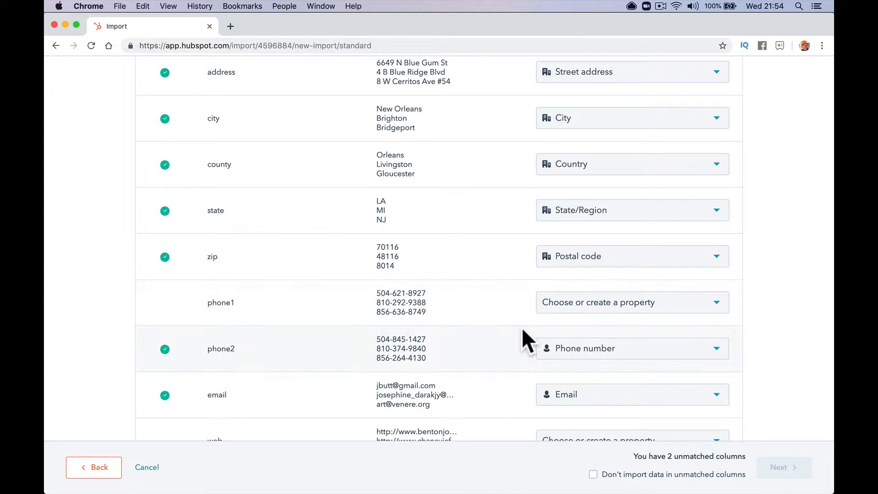
pyautogui.moveTo(568, 362)
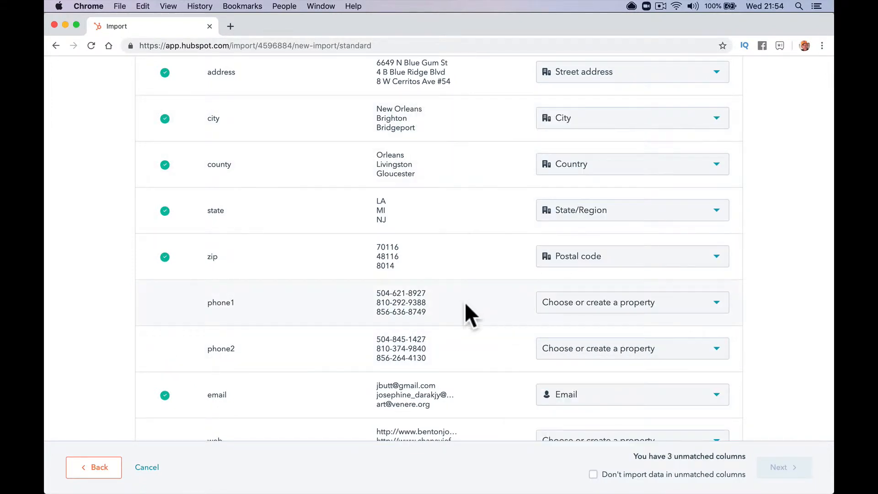
# Step: Map phone1 to contact Phone number and phone2 to company Phone number
pyautogui.click(632, 303)
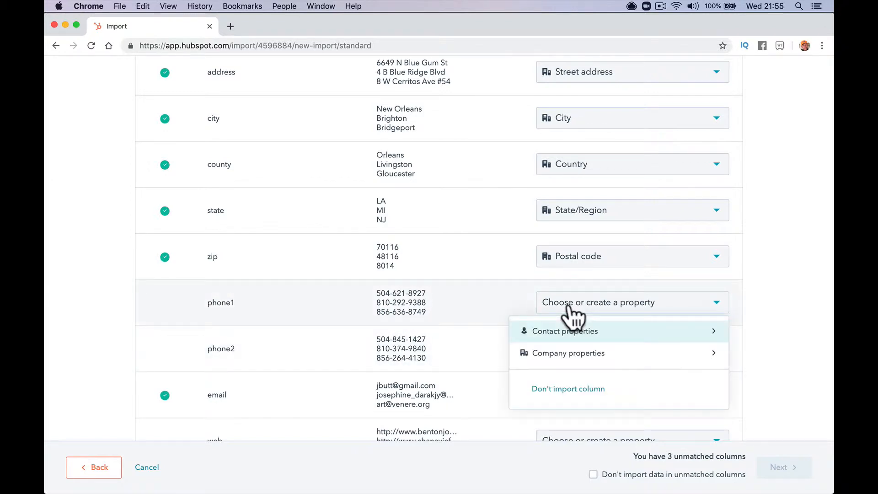
pyautogui.click(565, 331)
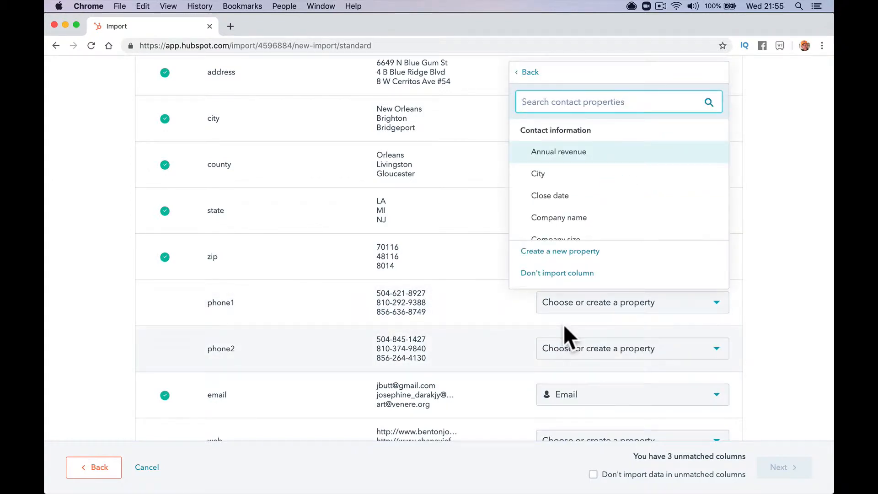
pyautogui.write('phon')
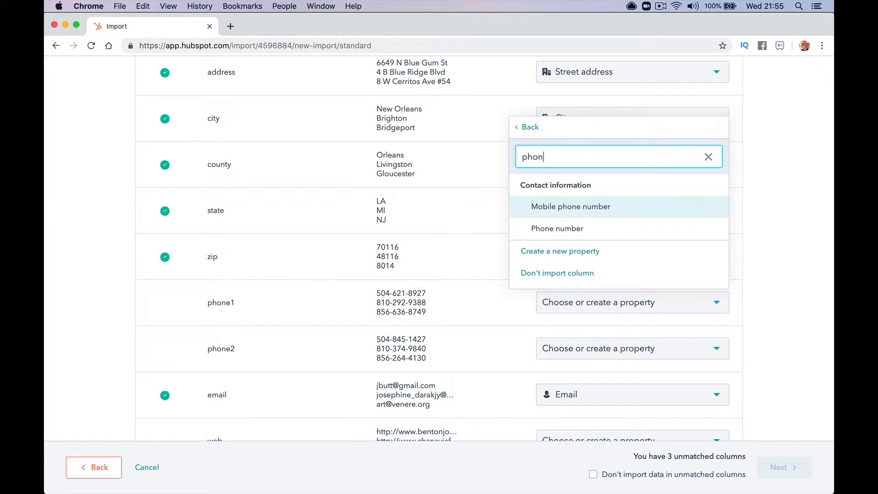
pyautogui.click(557, 228)
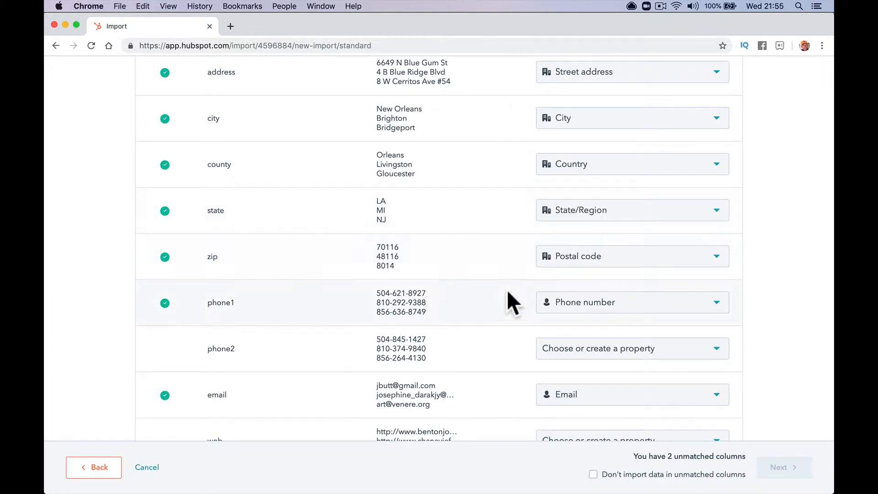
pyautogui.click(632, 348)
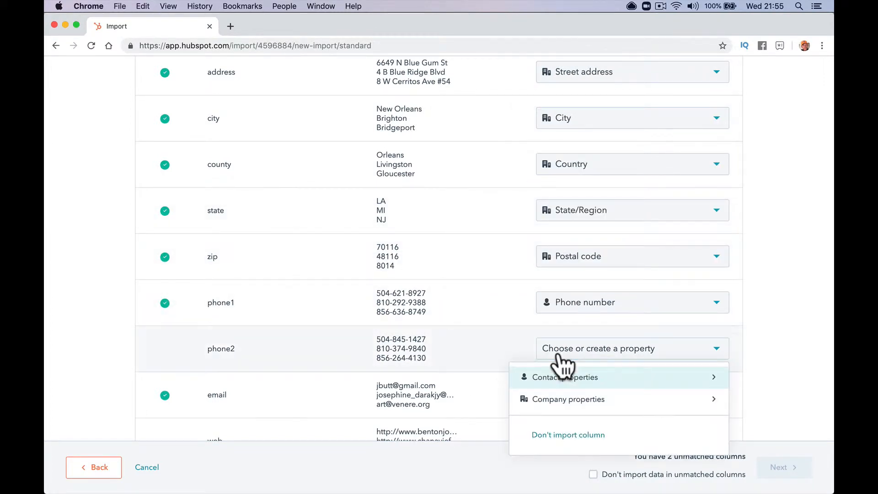
pyautogui.click(569, 399)
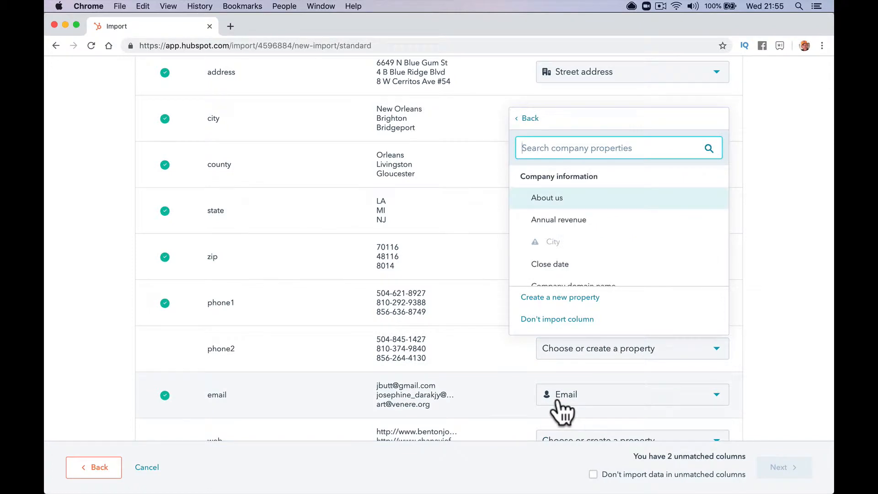
pyautogui.write('ph')
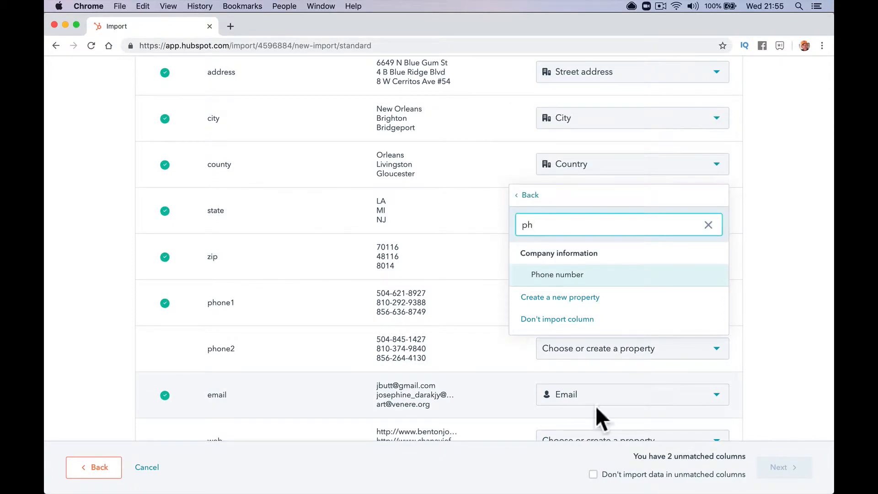
pyautogui.click(557, 275)
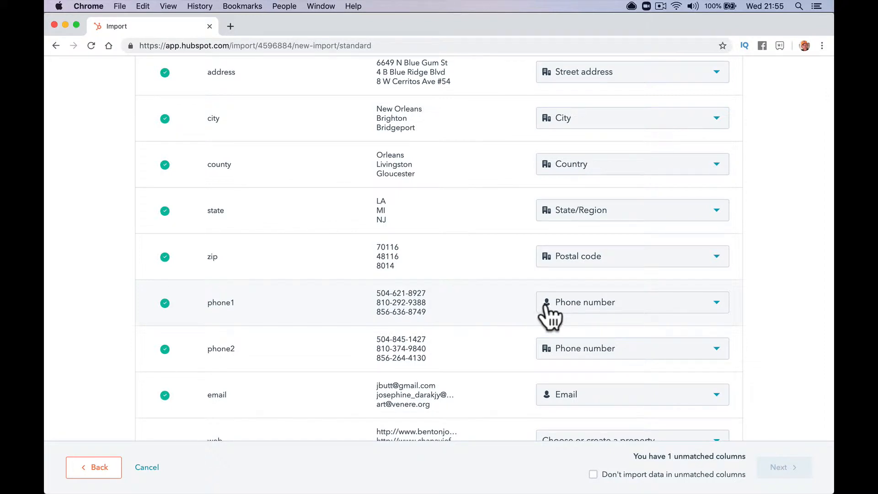
# Step: Map the web column to company Website URL and continue to import details
pyautogui.scroll(-3)
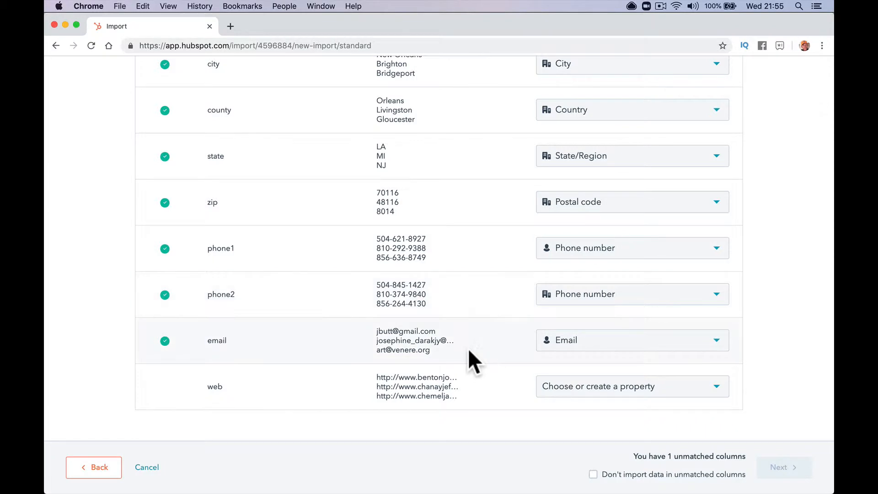
pyautogui.click(633, 386)
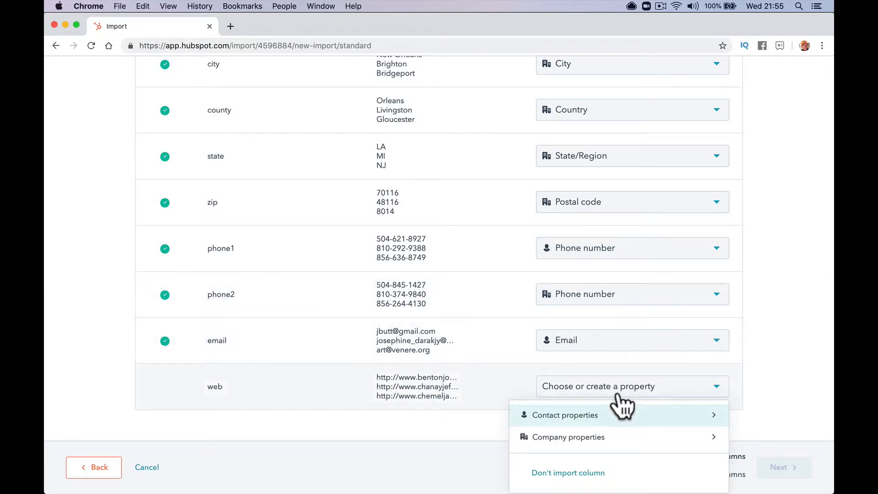
pyautogui.moveTo(555, 444)
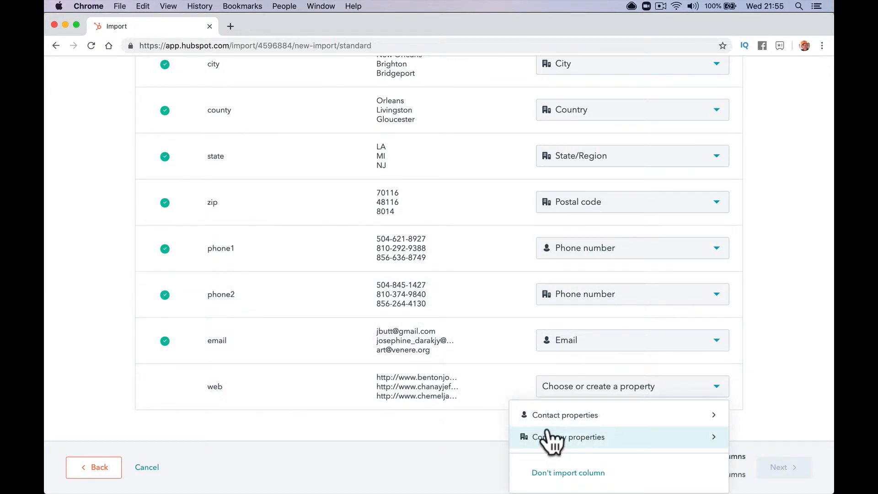
pyautogui.click(569, 437)
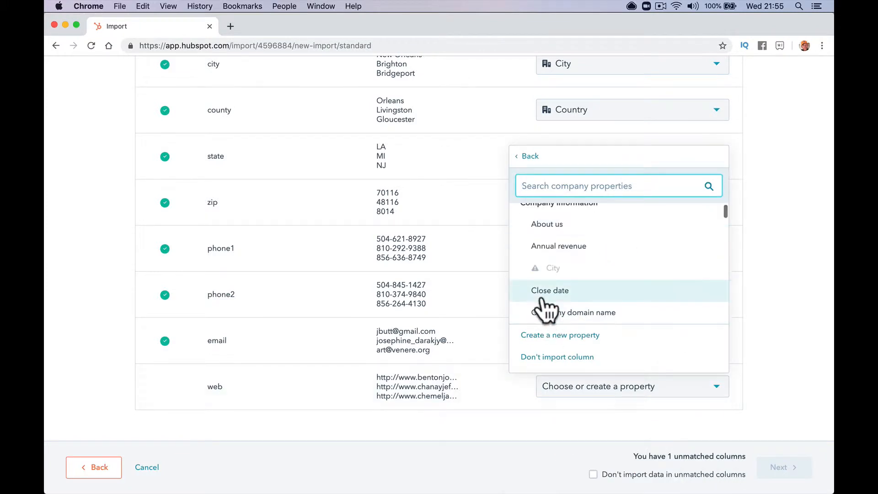
pyautogui.write('websit')
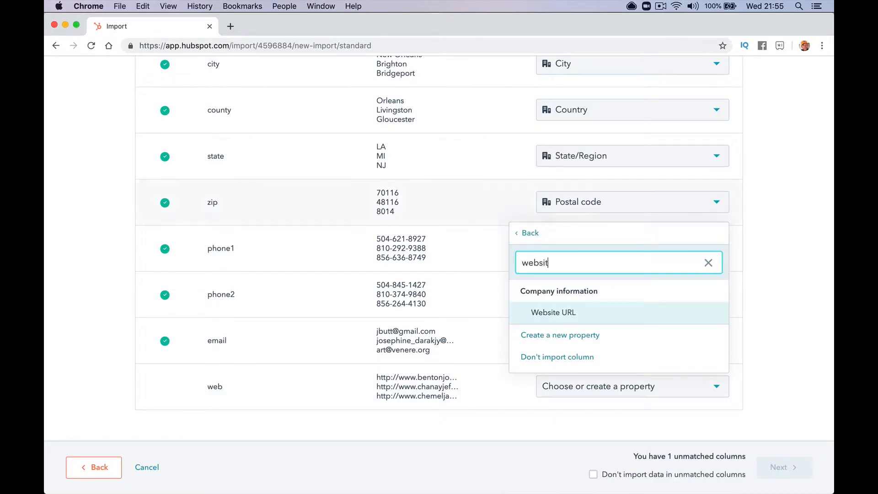
pyautogui.click(553, 312)
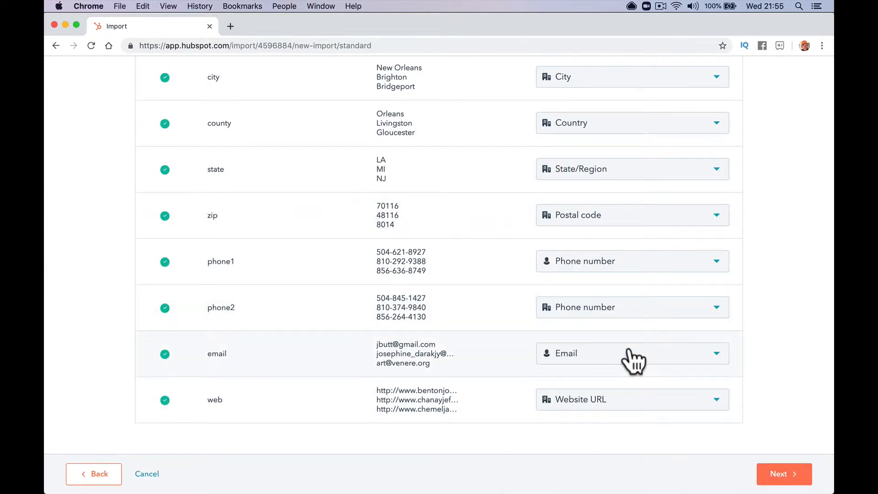
pyautogui.click(784, 474)
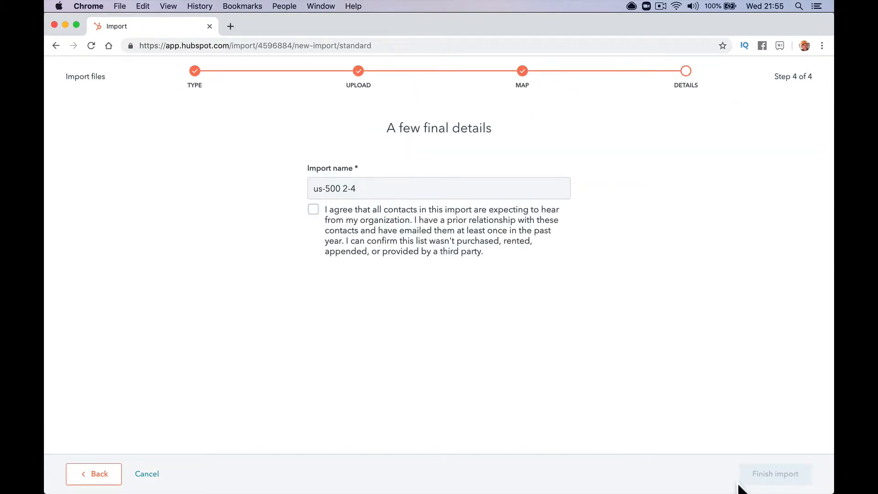
pyautogui.moveTo(394, 235)
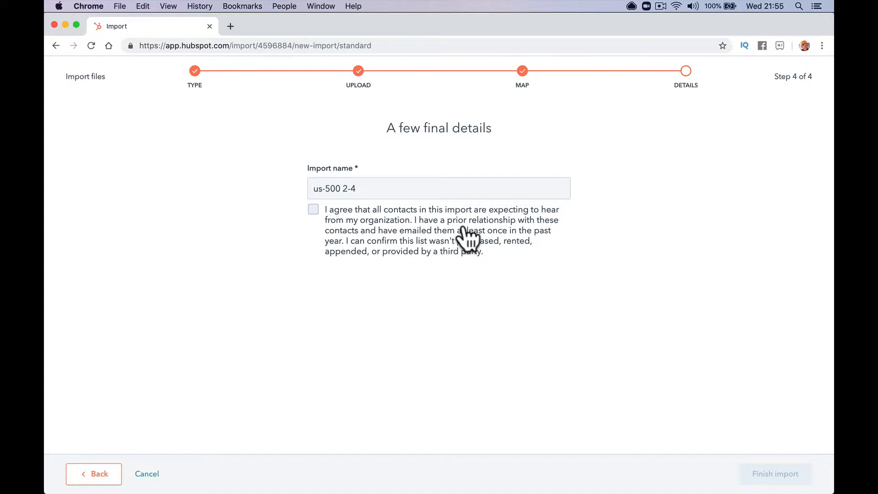
pyautogui.moveTo(368, 231)
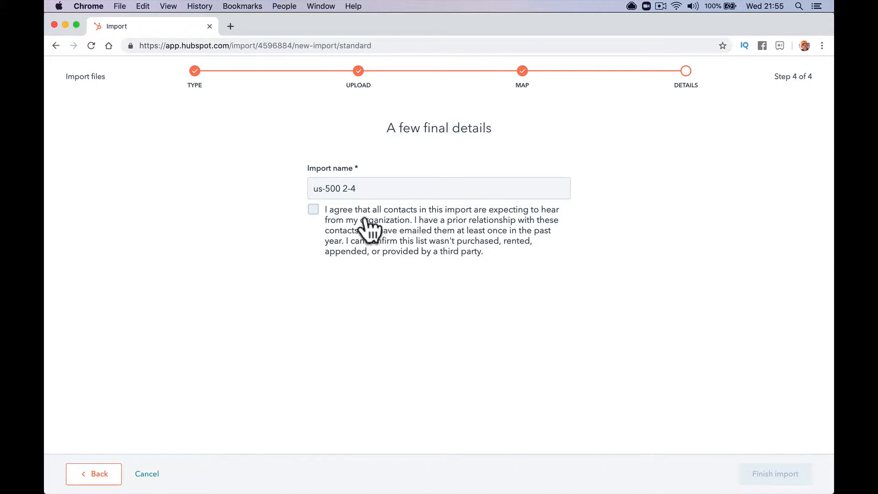
pyautogui.moveTo(463, 271)
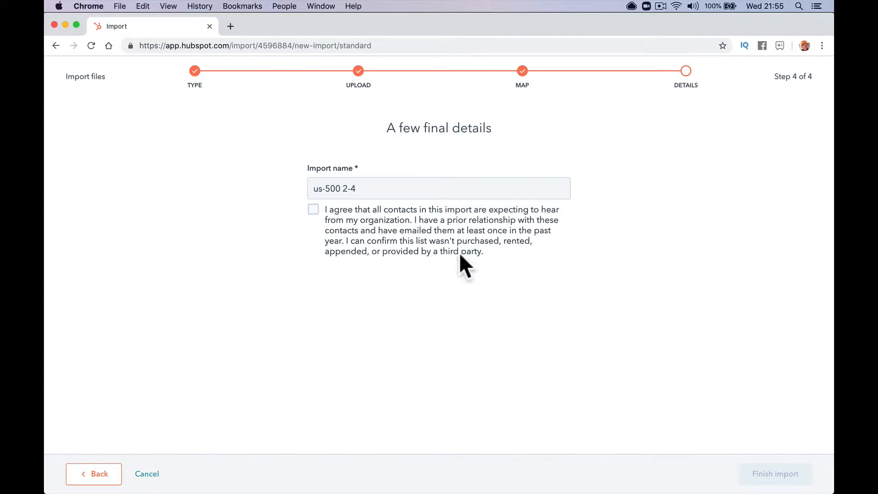
pyautogui.moveTo(455, 433)
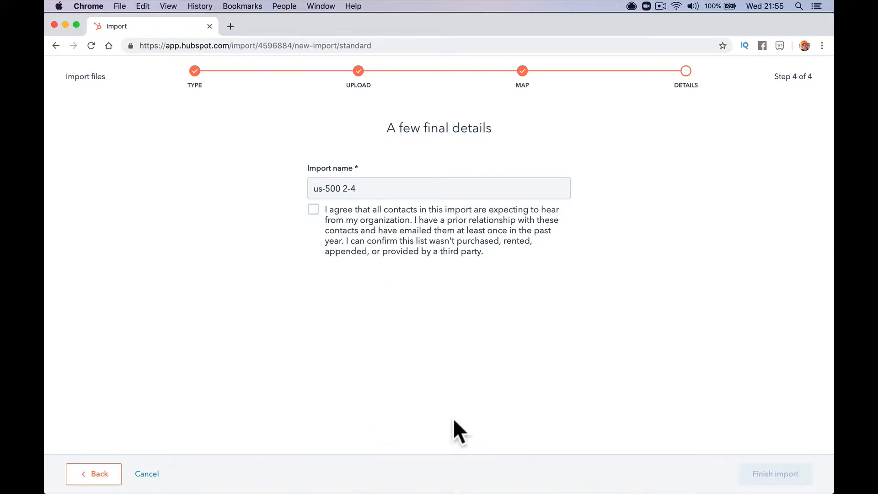
pyautogui.moveTo(494, 354)
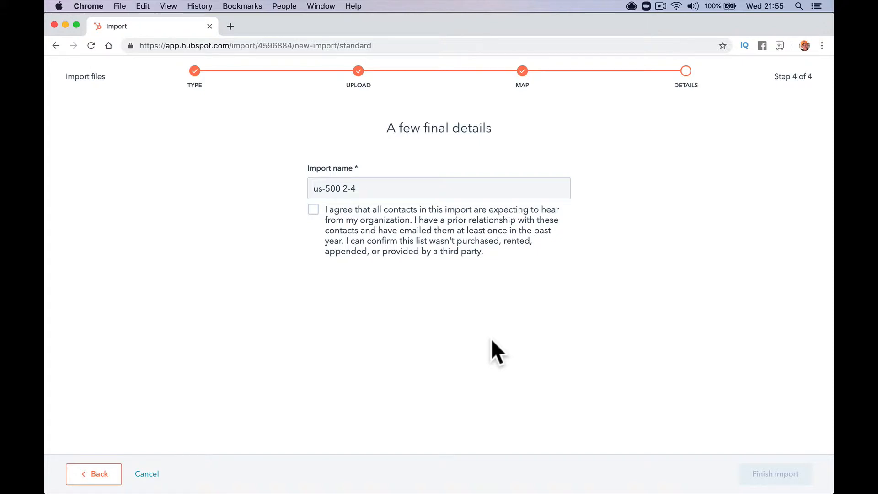
# Step: Agree to the contact consent statement and finish the us-500 2-4 import
pyautogui.click(313, 209)
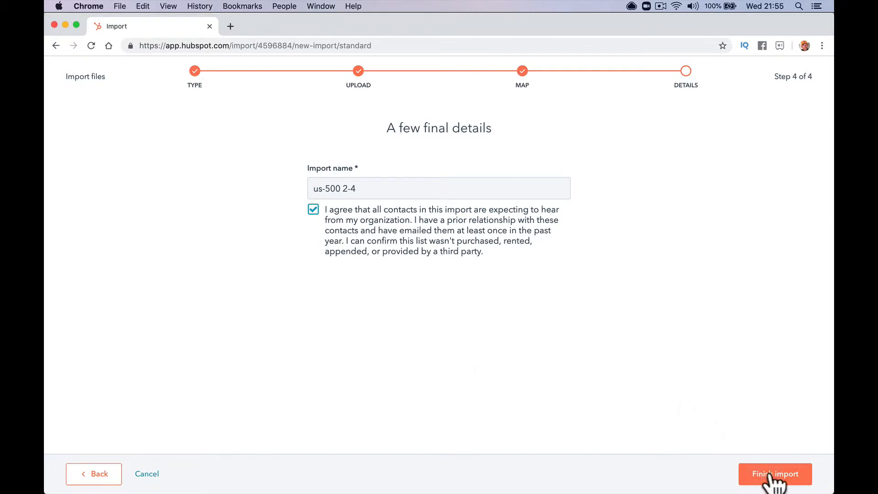
pyautogui.click(775, 474)
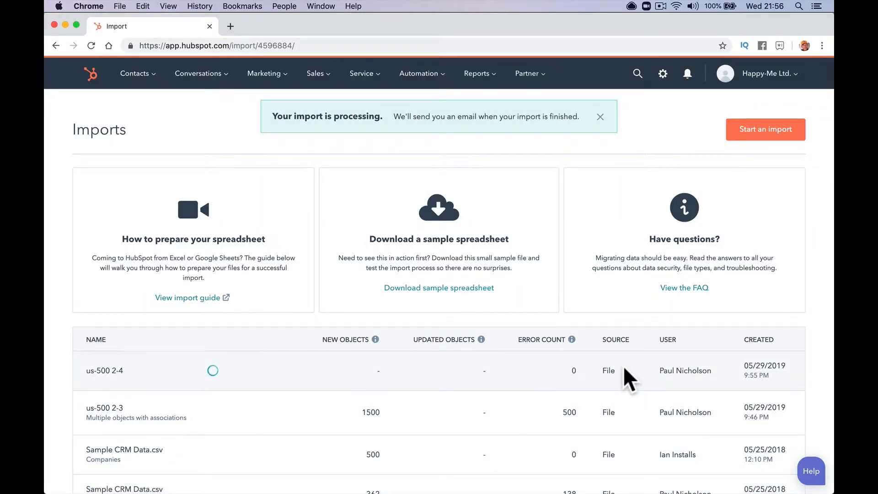
# Step: Dismiss the processing banner and wait for us-500 2-4 to complete
pyautogui.click(600, 117)
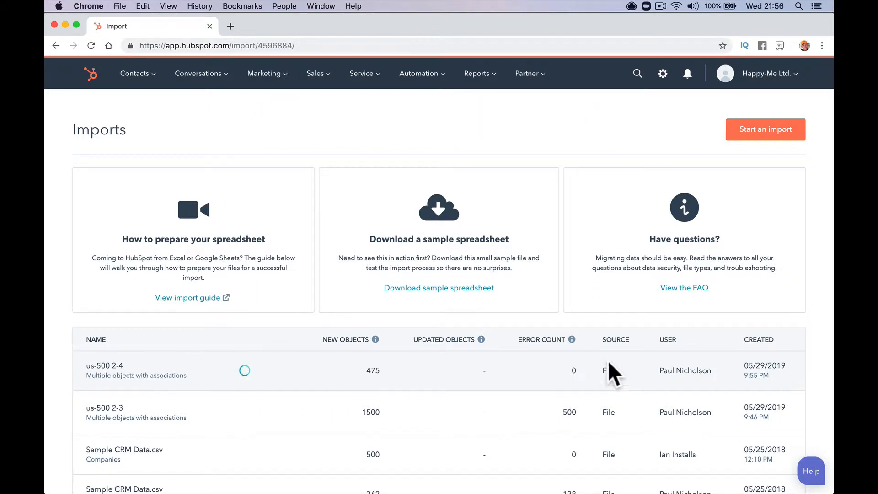
pyautogui.moveTo(322, 409)
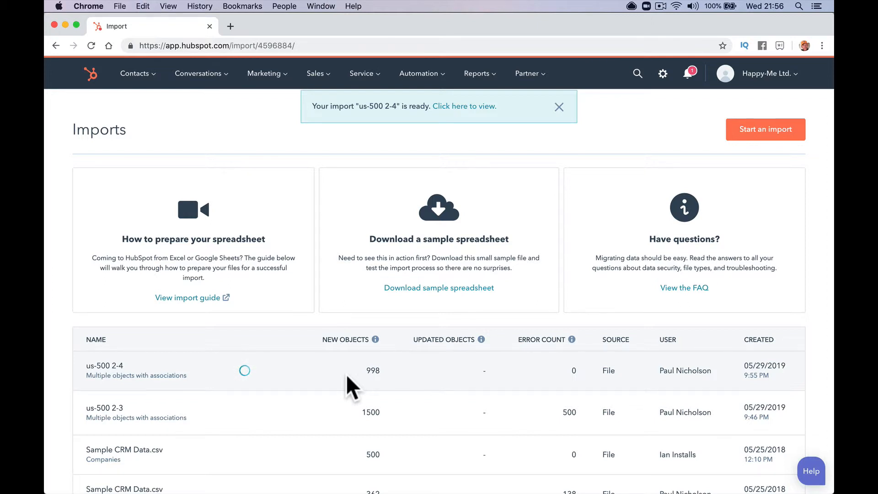
pyautogui.moveTo(268, 473)
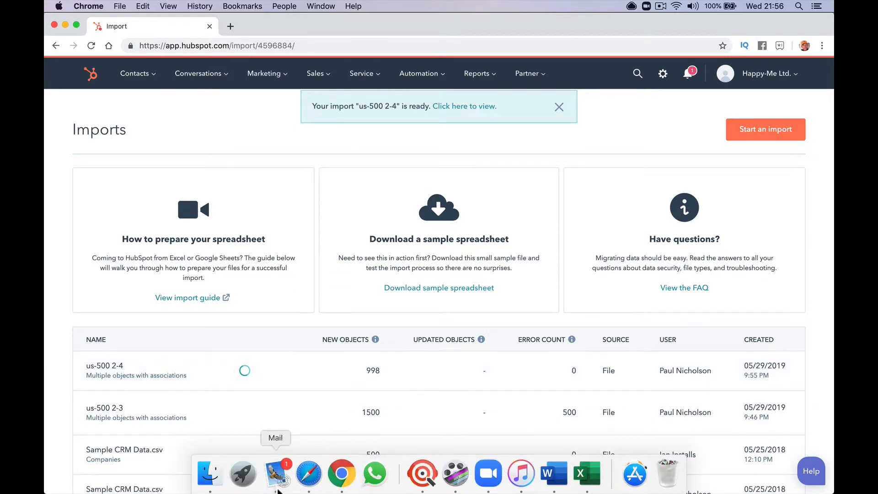
# Step: Open Mail to read the 'Your import us-500 2-4 is ready' email
pyautogui.click(276, 475)
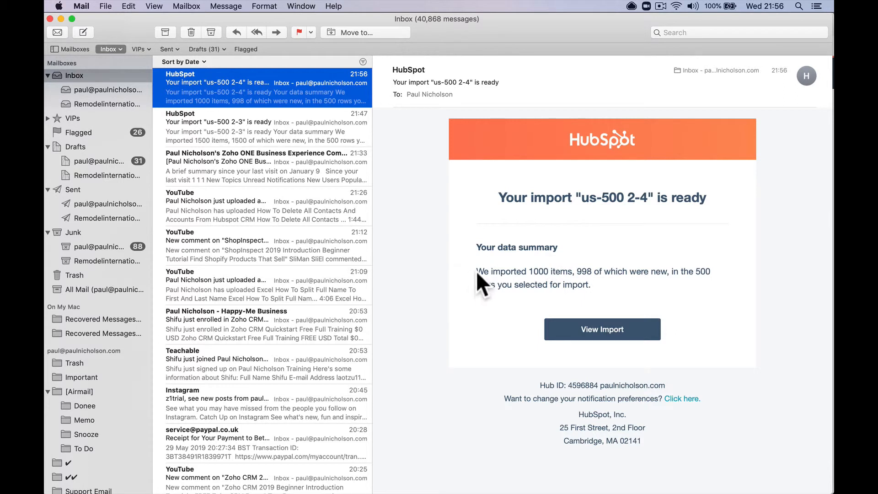
pyautogui.moveTo(658, 277)
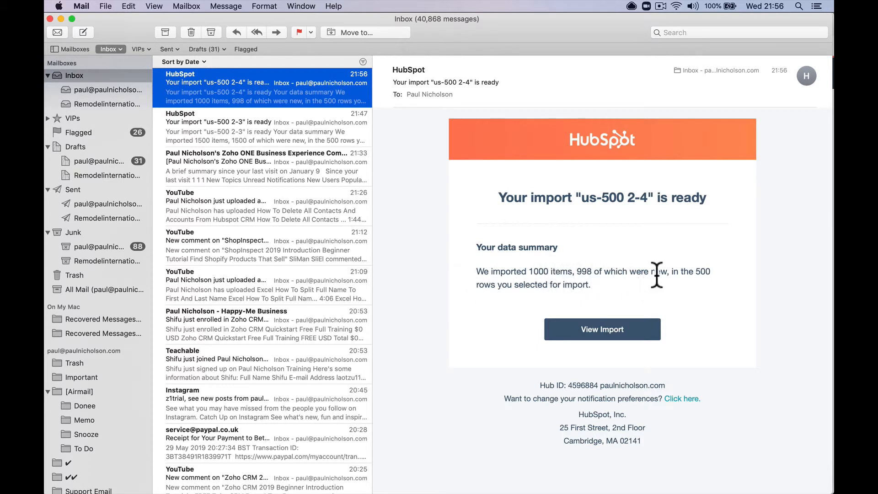
pyautogui.moveTo(566, 285)
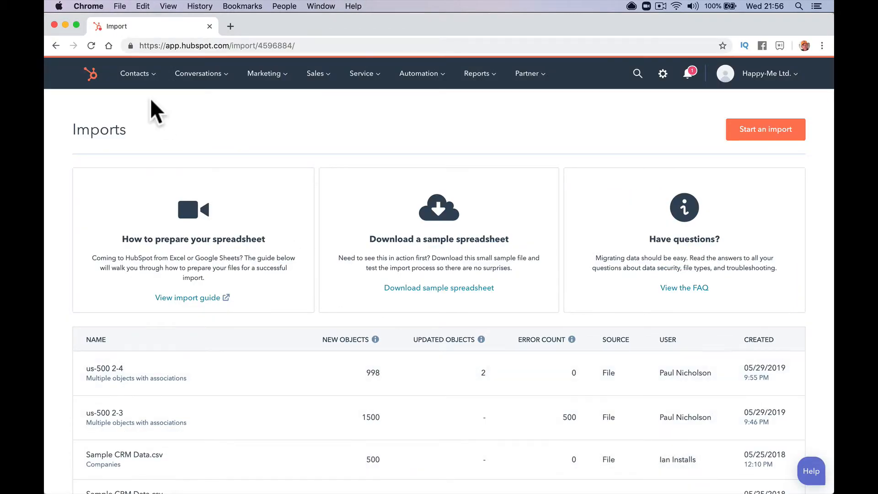
pyautogui.click(134, 73)
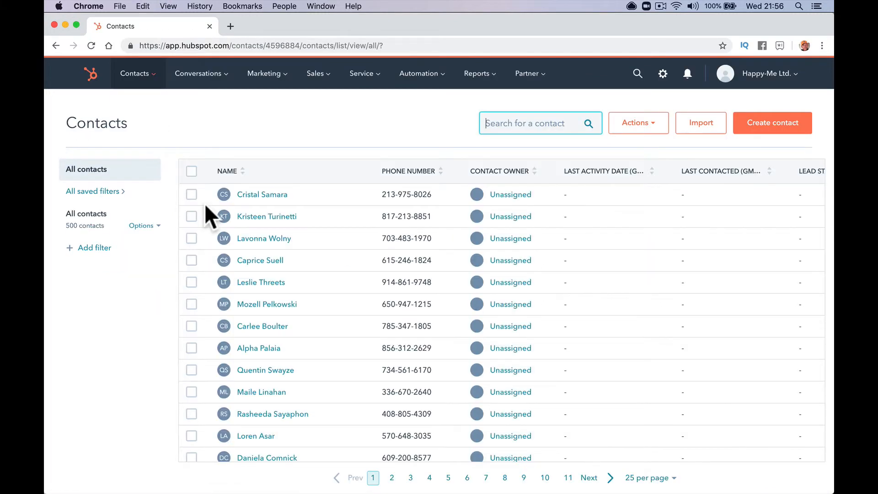
pyautogui.click(261, 194)
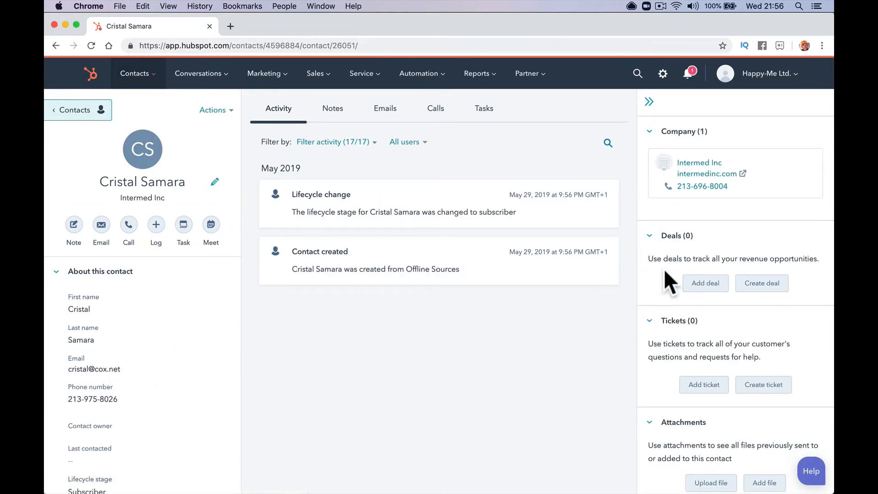
pyautogui.moveTo(698, 177)
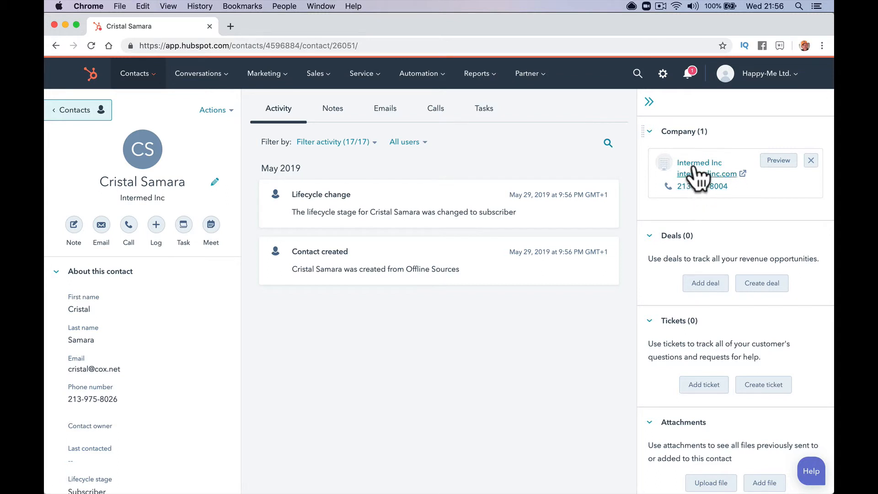
pyautogui.click(699, 162)
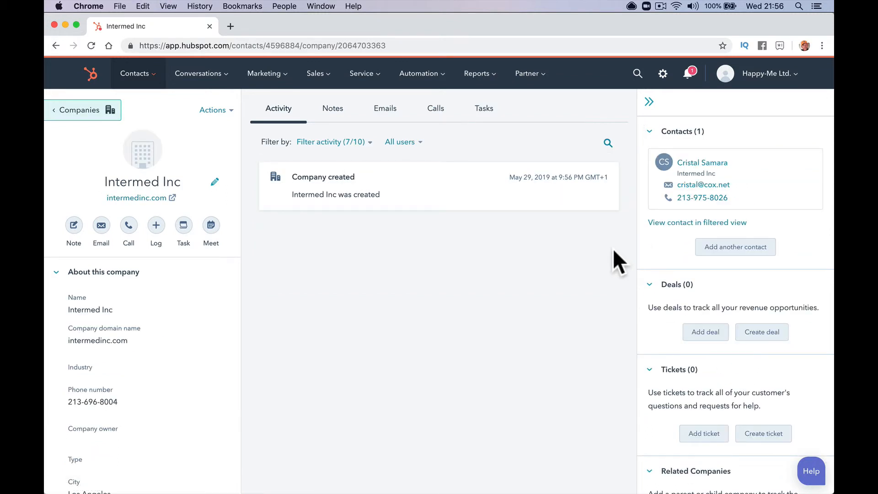
pyautogui.click(703, 162)
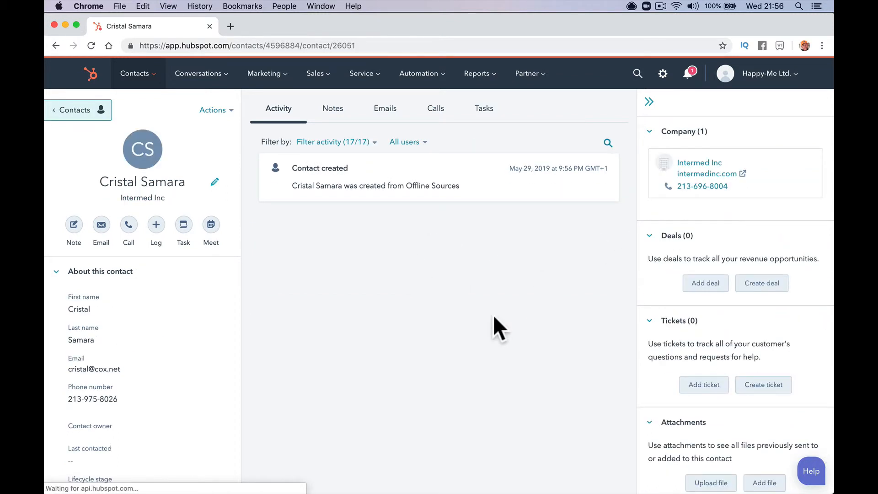
pyautogui.click(135, 74)
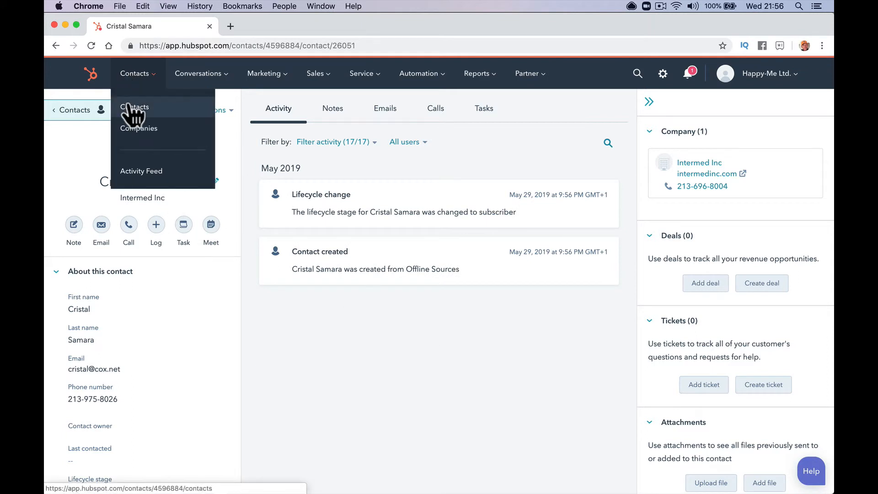
pyautogui.click(135, 107)
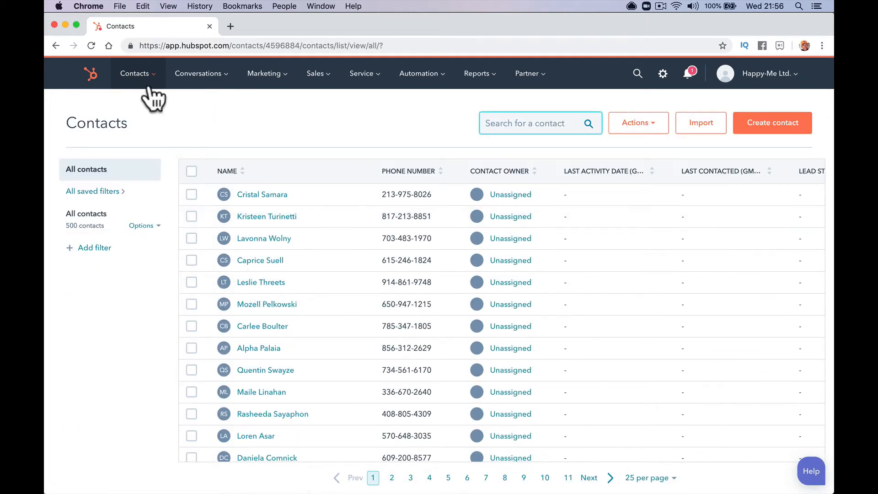
# Step: Go to Companies and select all companies on the first page
pyautogui.click(191, 171)
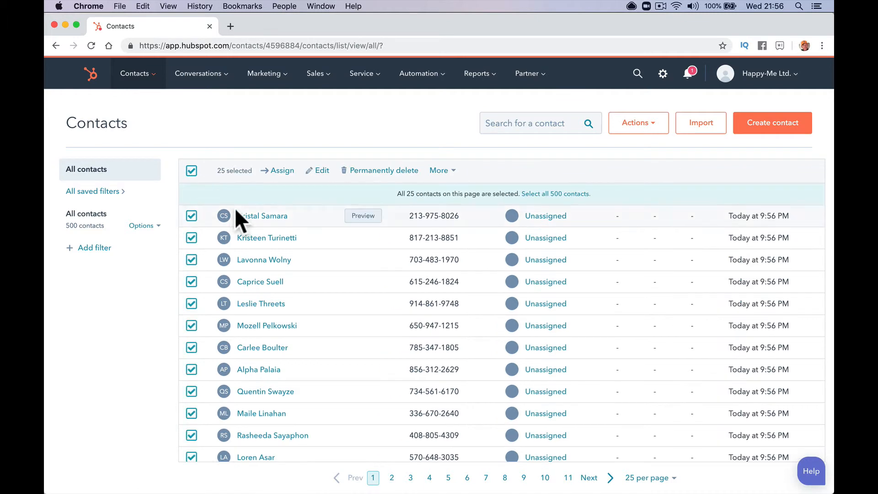
pyautogui.click(137, 74)
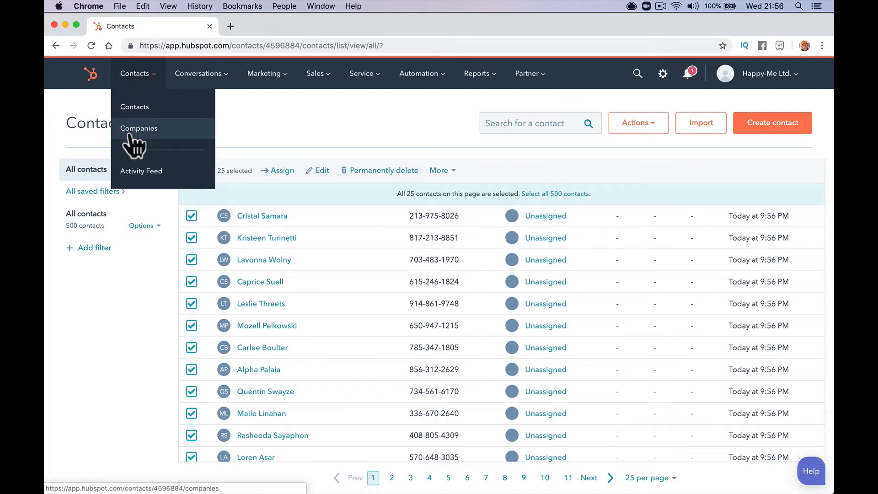
pyautogui.click(139, 128)
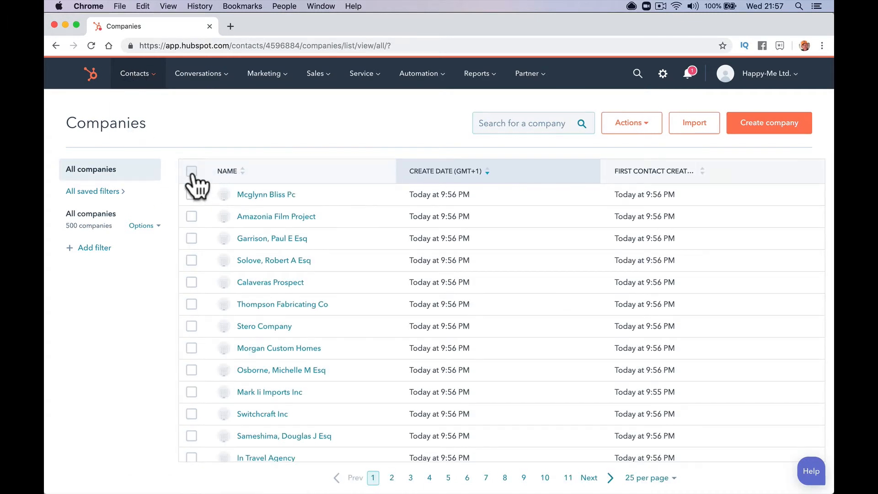
pyautogui.click(191, 171)
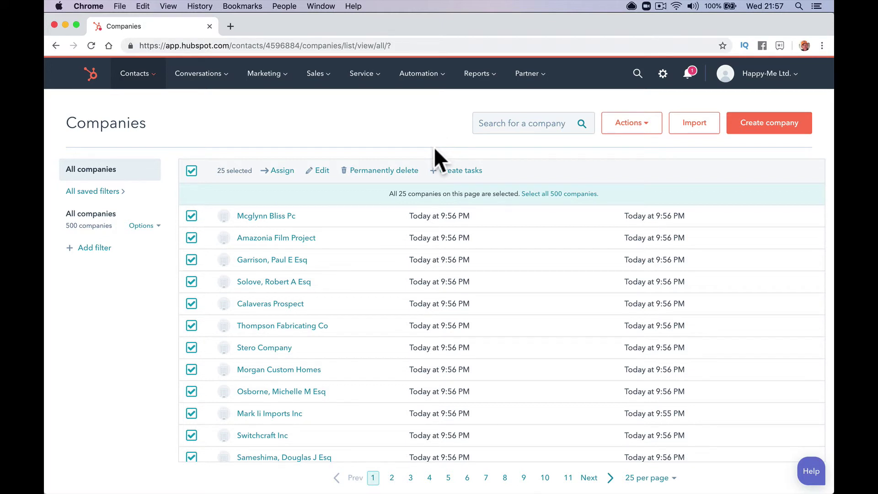
pyautogui.moveTo(397, 151)
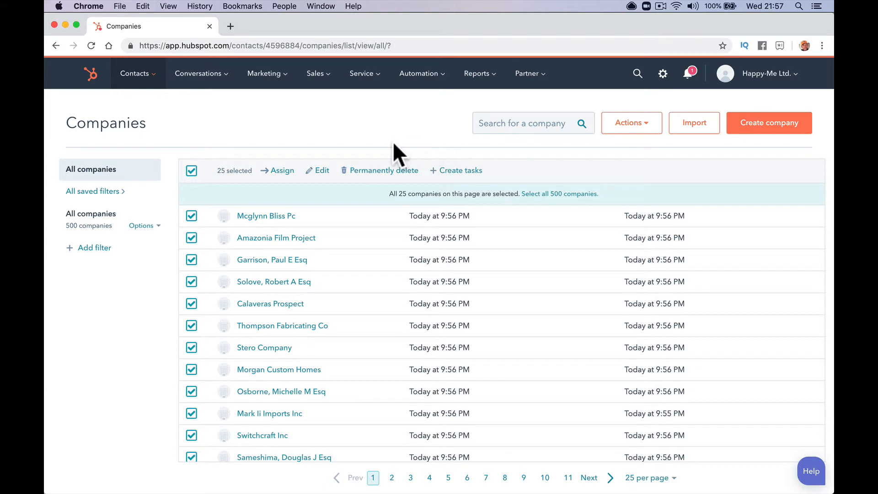